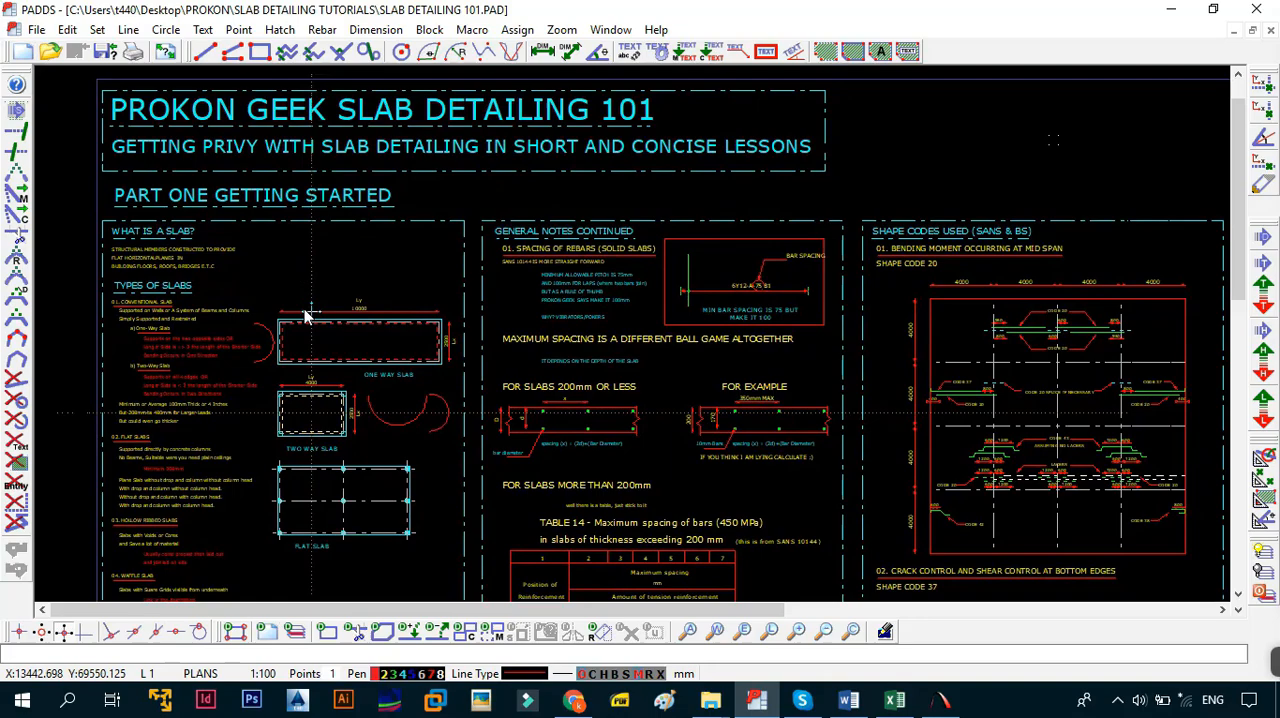
{"action": "mouse_move", "coordinate": [278, 290]}
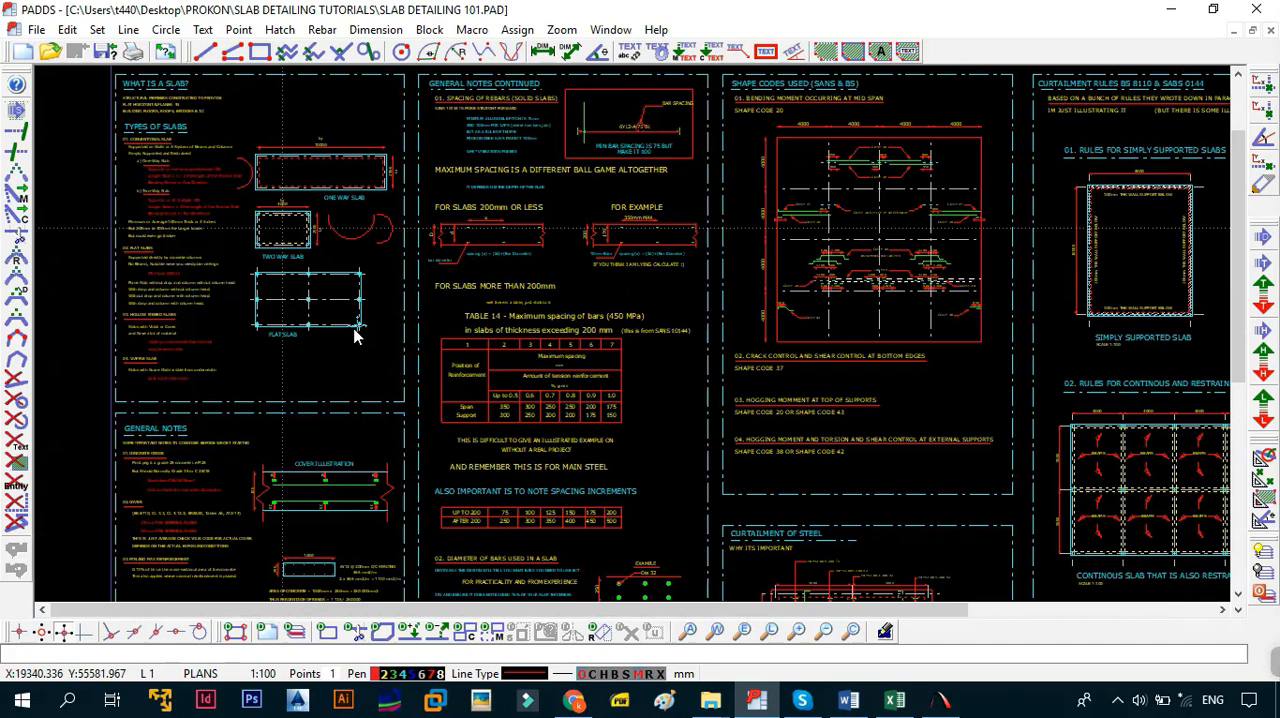
Zoom the sheet to bring the What Is a Slab and Types of Slabs notes into close view.
{"action": "scroll", "scroll_direction": "down", "scroll_amount": 3}
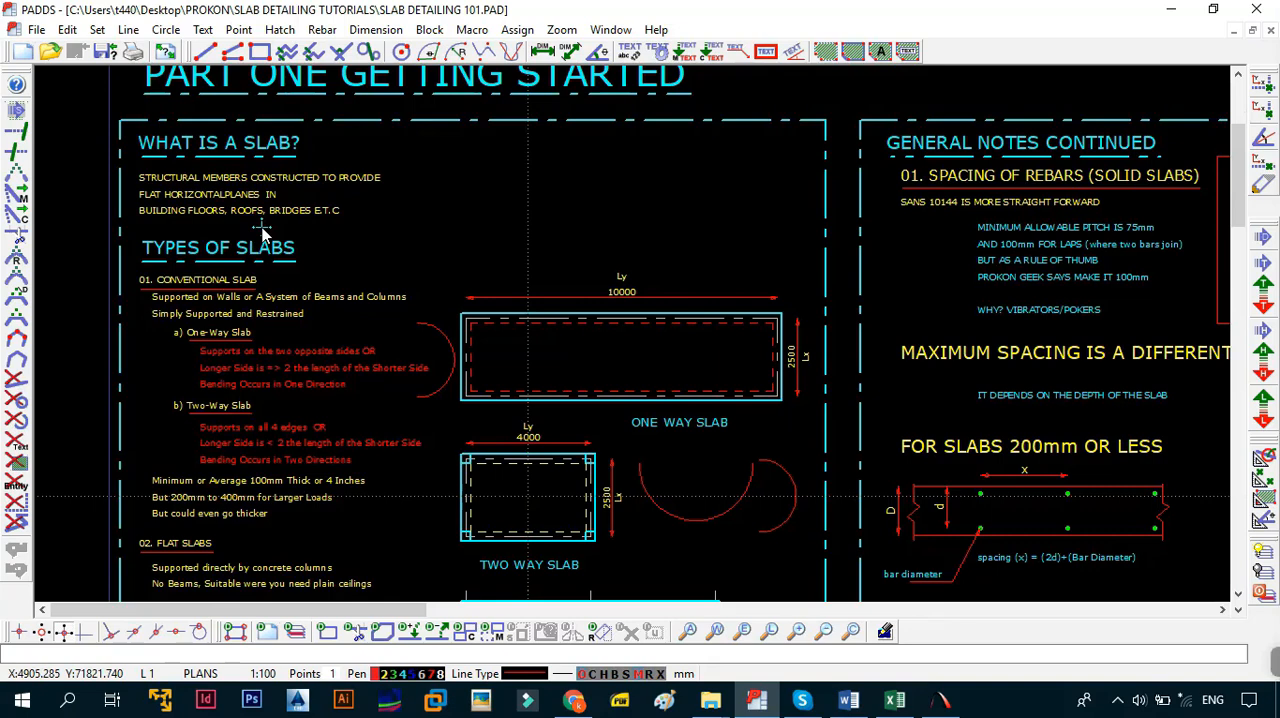
{"action": "mouse_move", "coordinate": [392, 328]}
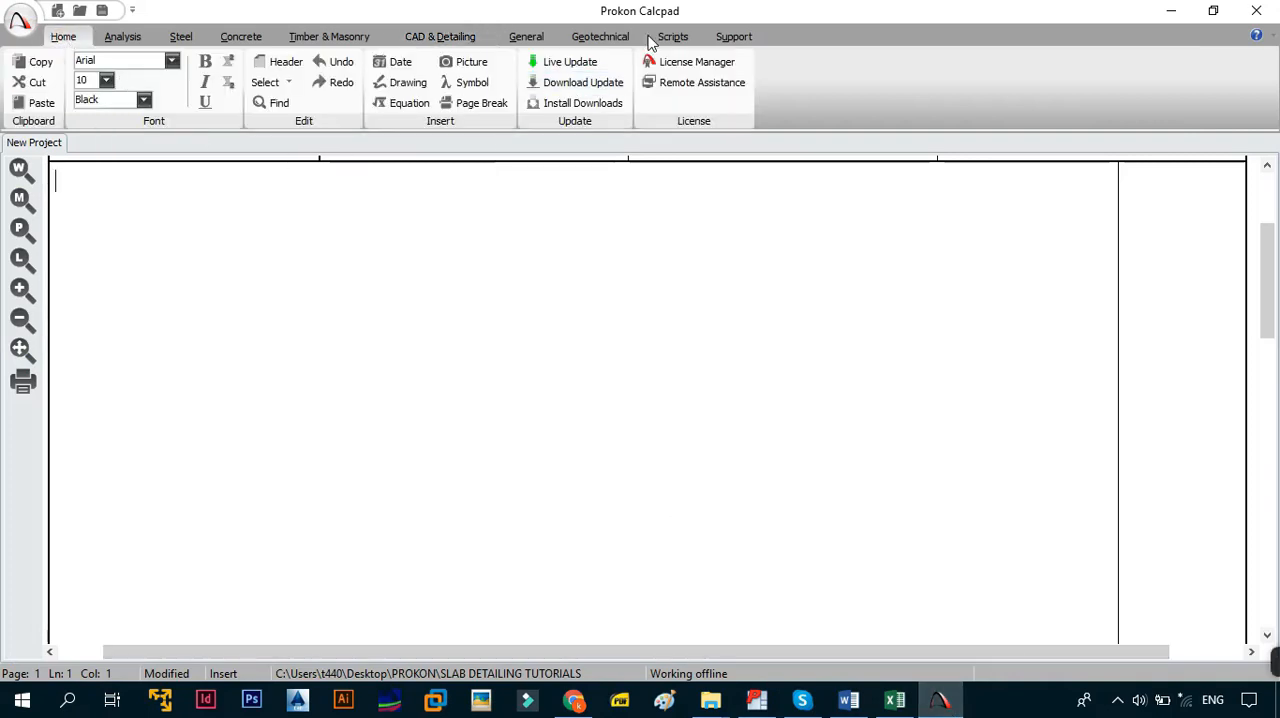
View the Analysis modules (Structures, Beams) in Calcpad, then return to the Padds slab notes.
{"action": "left_click", "coordinate": [180, 36]}
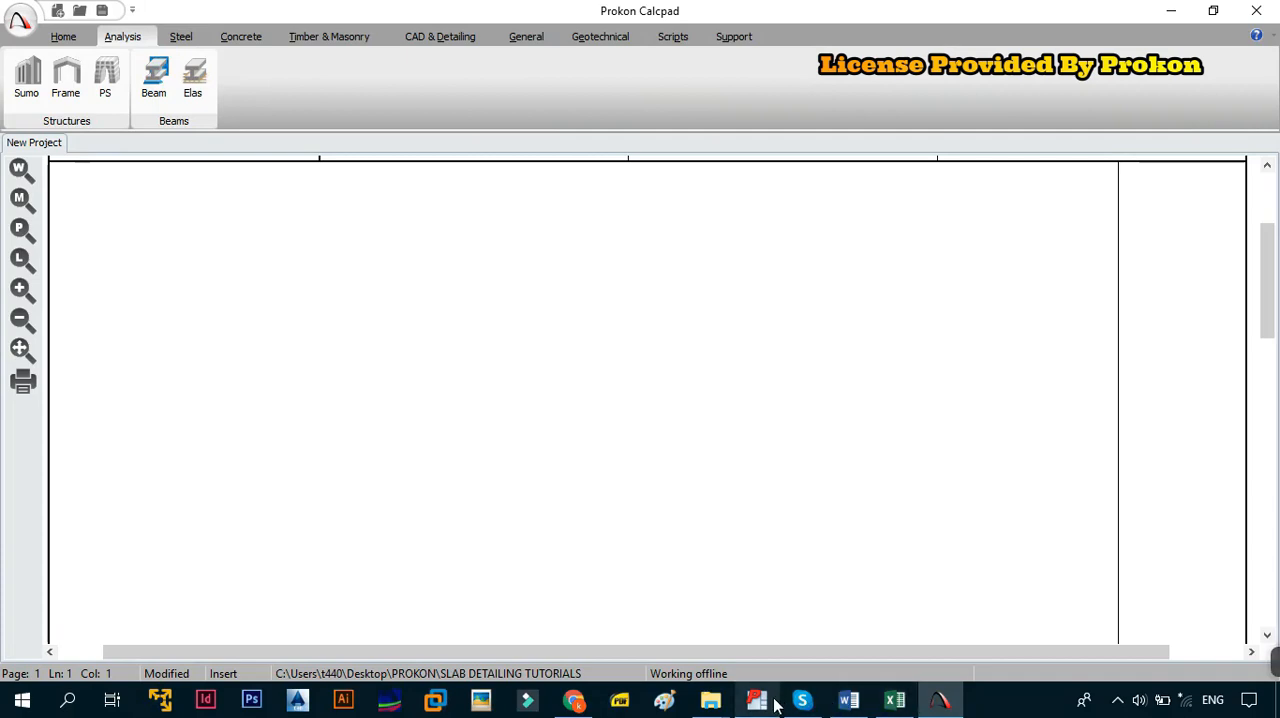
{"action": "left_click", "coordinate": [756, 700]}
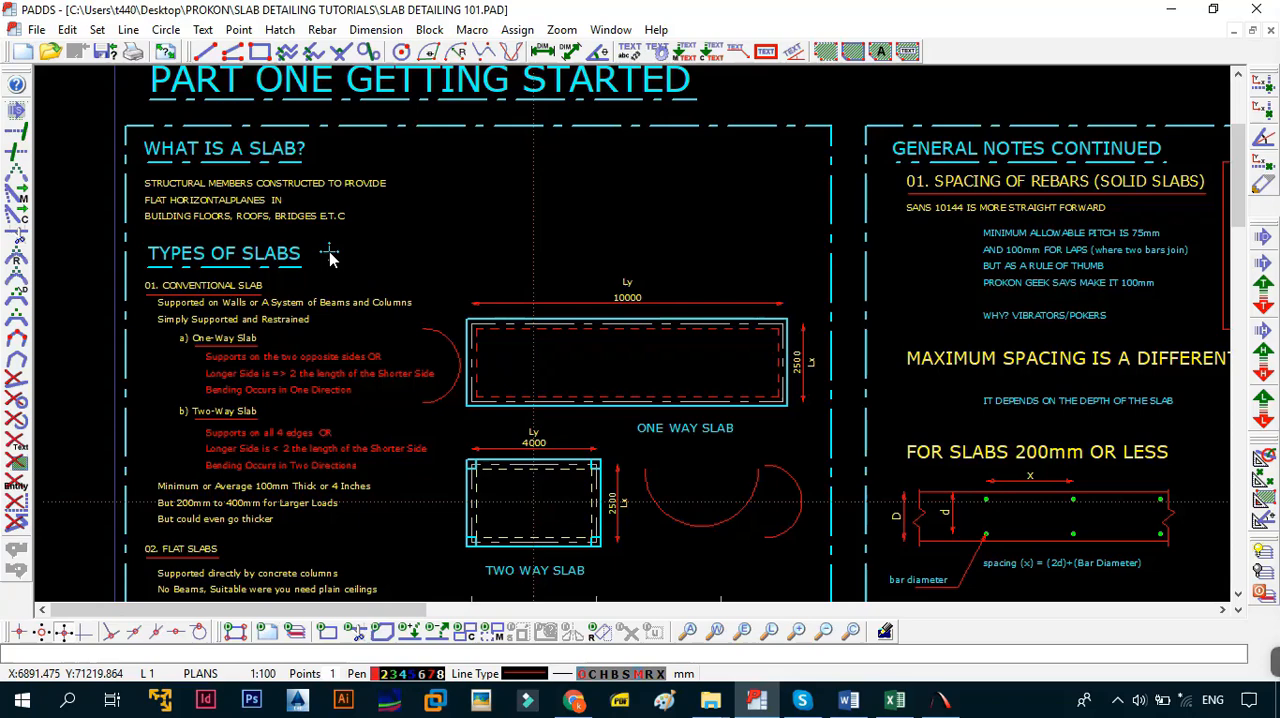
Zoom through the Types of Slabs notes onto the 10000 by 2500 One Way Slab rectangle.
{"action": "scroll", "scroll_direction": "down", "scroll_amount": 3}
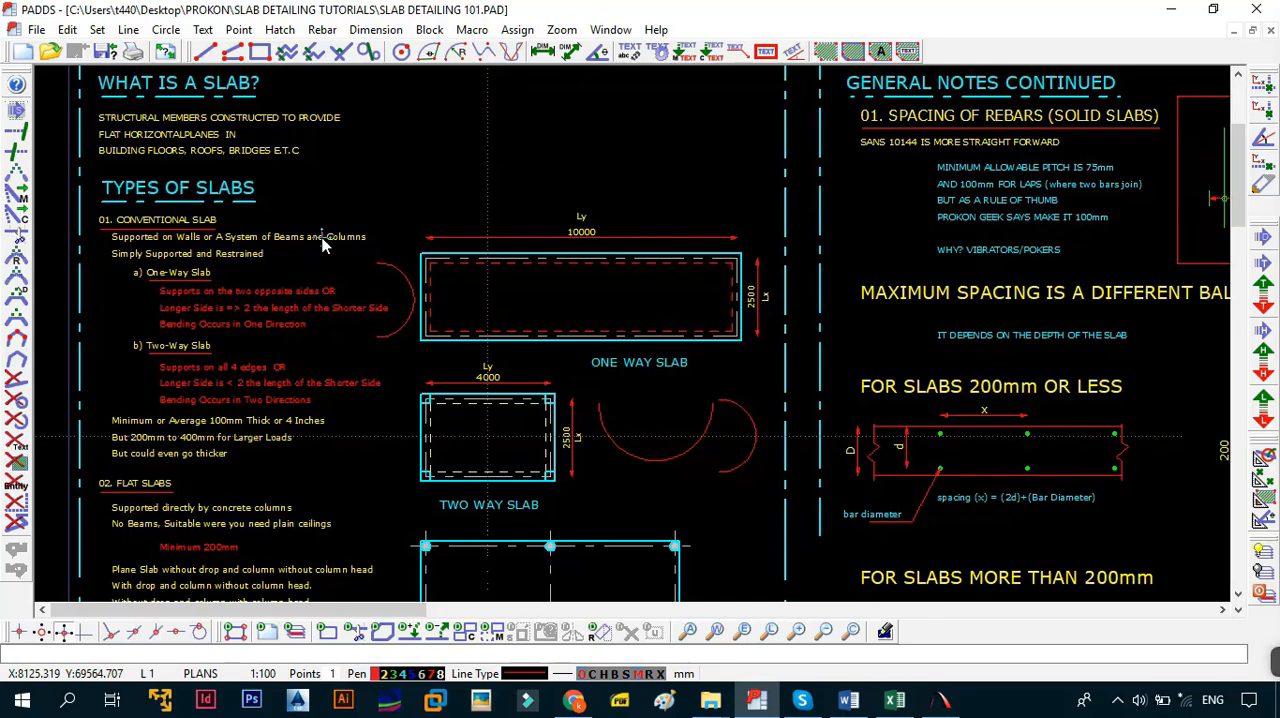
{"action": "scroll", "scroll_direction": "down", "scroll_amount": 3}
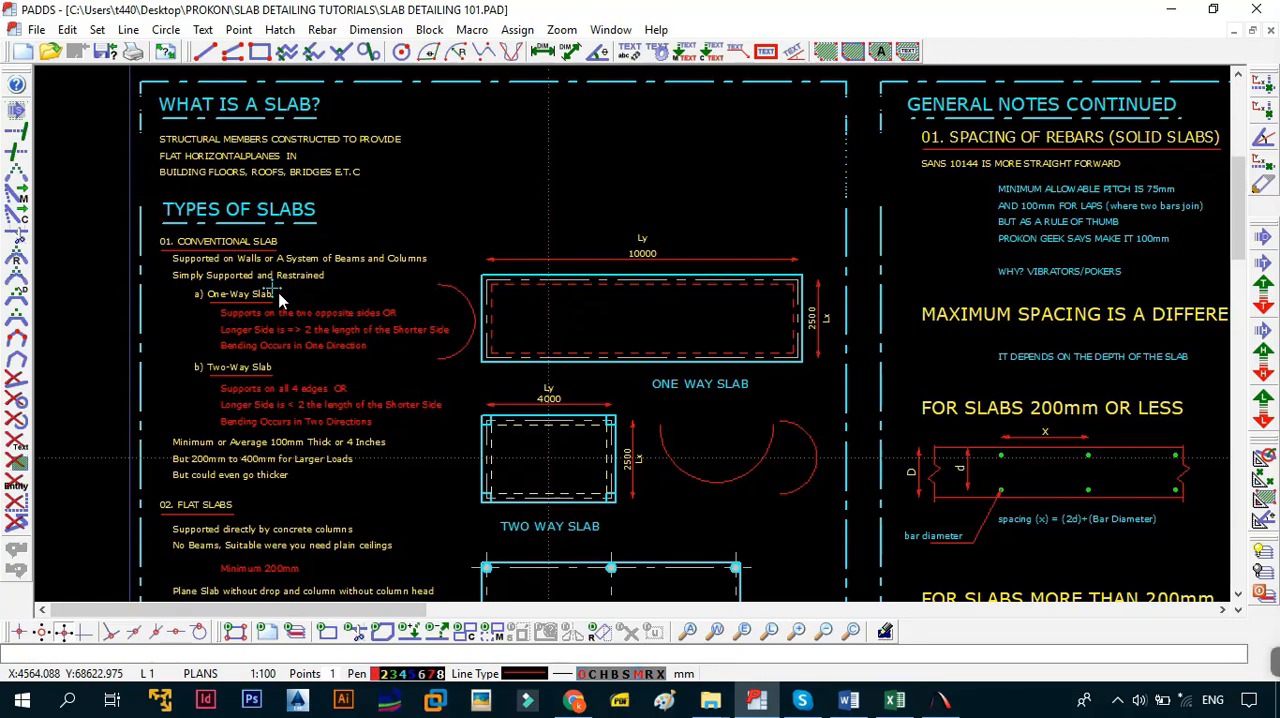
{"action": "mouse_move", "coordinate": [312, 288]}
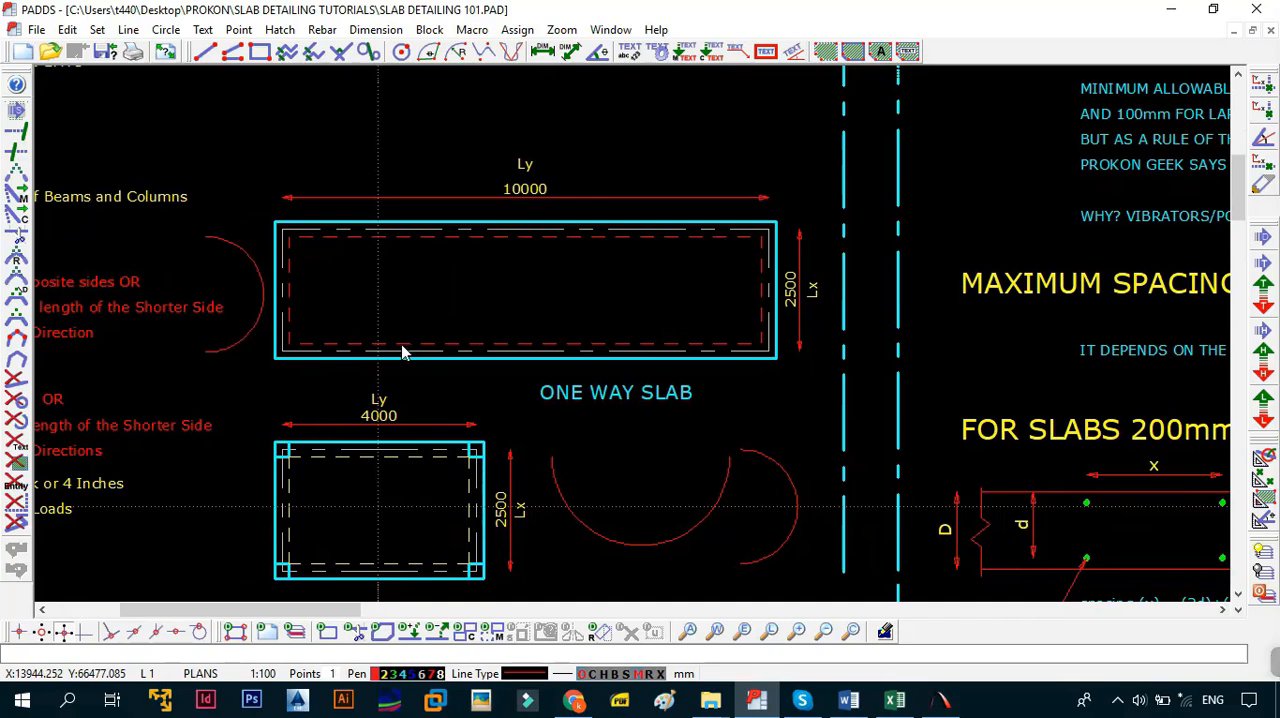
Print the drawing to SLAB DETAILING 101.pdf, replacing the existing file of that name.
{"action": "left_click", "coordinate": [36, 28]}
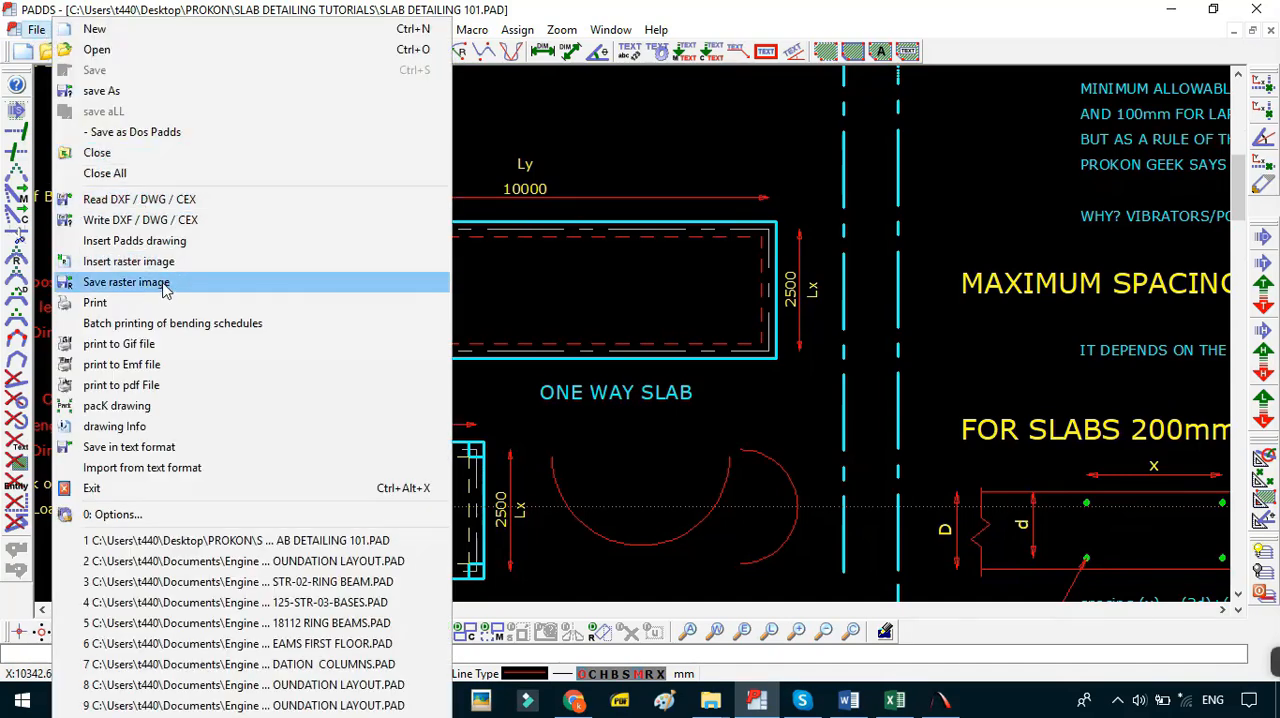
{"action": "left_click", "coordinate": [100, 90]}
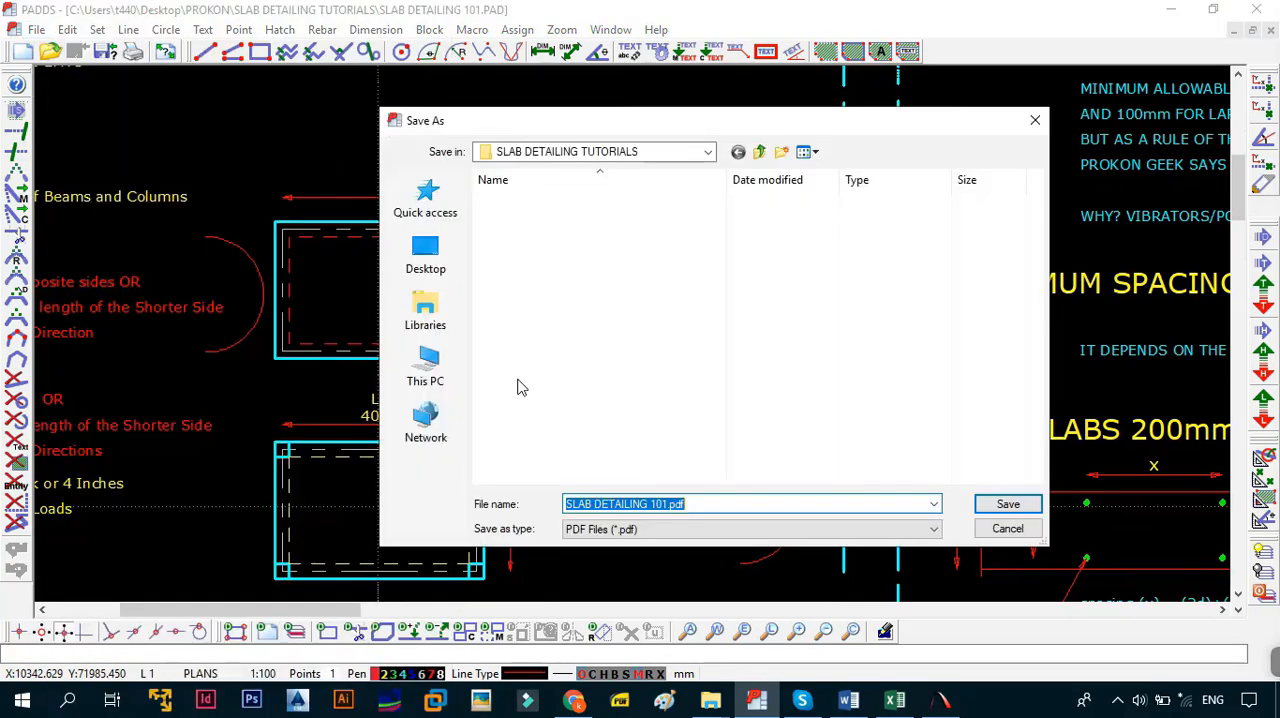
{"action": "left_click", "coordinate": [1008, 504]}
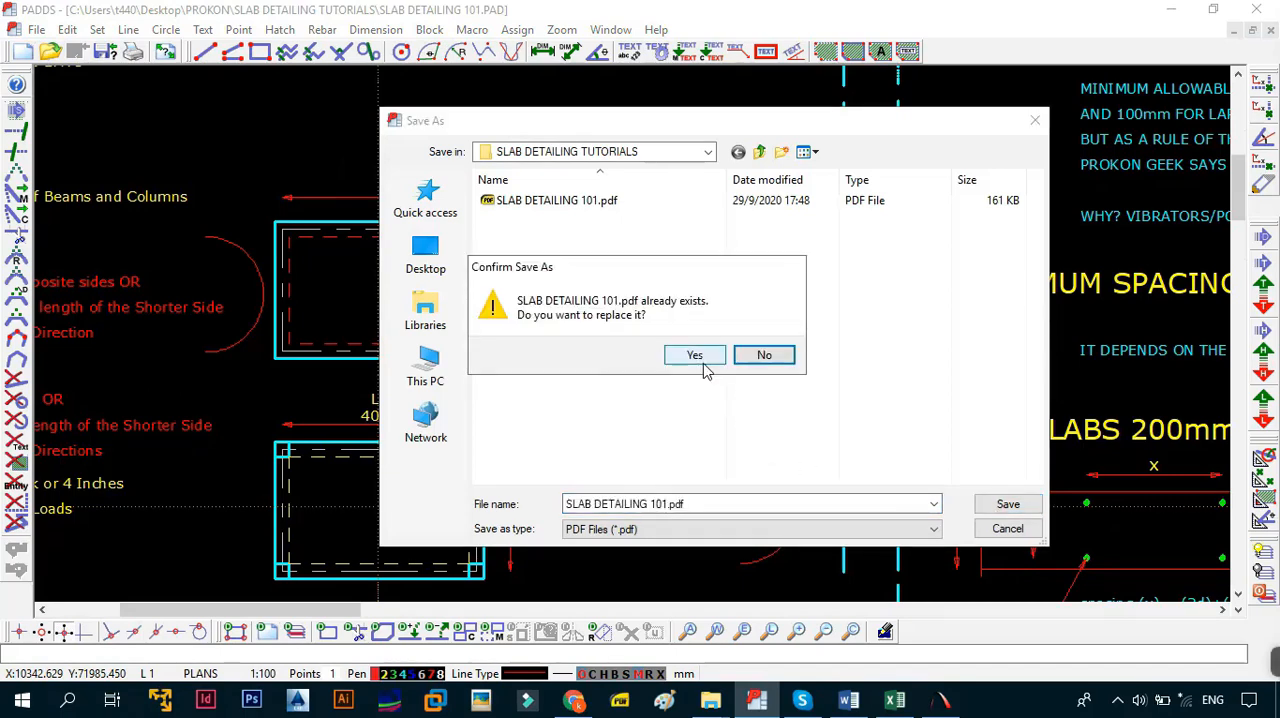
{"action": "left_click", "coordinate": [694, 354]}
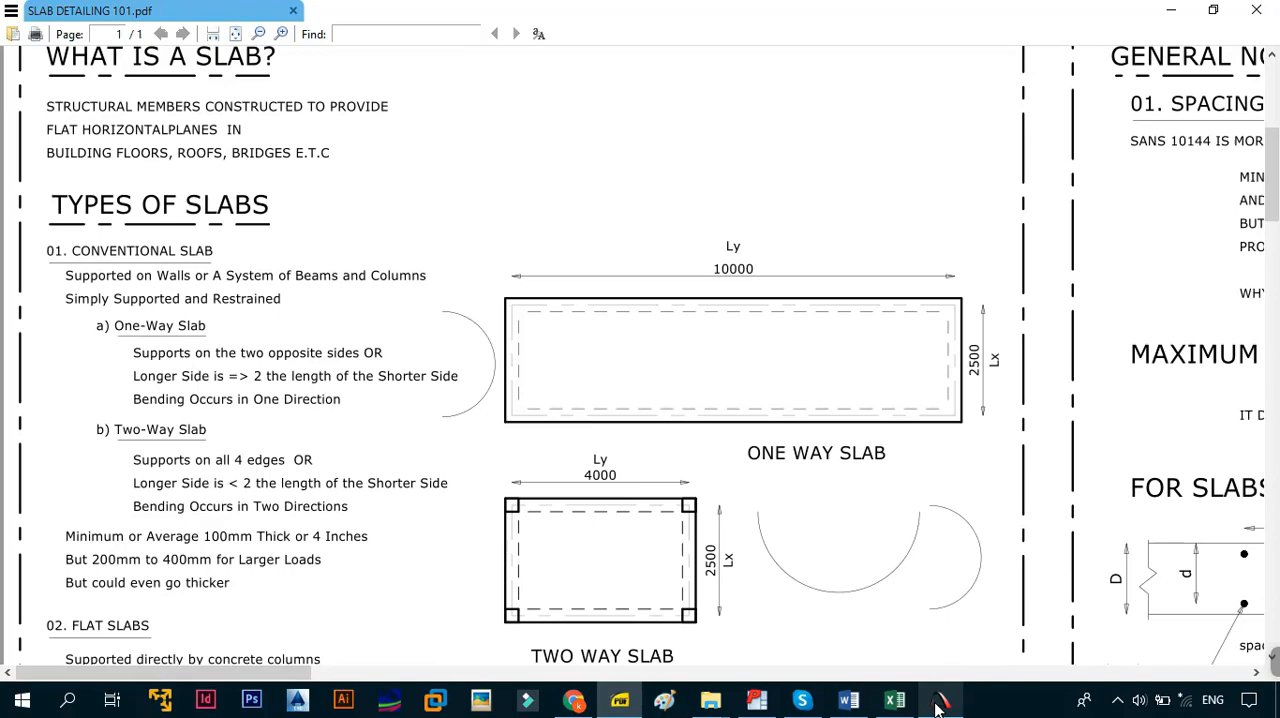
Review the exported PDF, then switch back to the Padds drawing from the taskbar.
{"action": "left_click", "coordinate": [938, 700]}
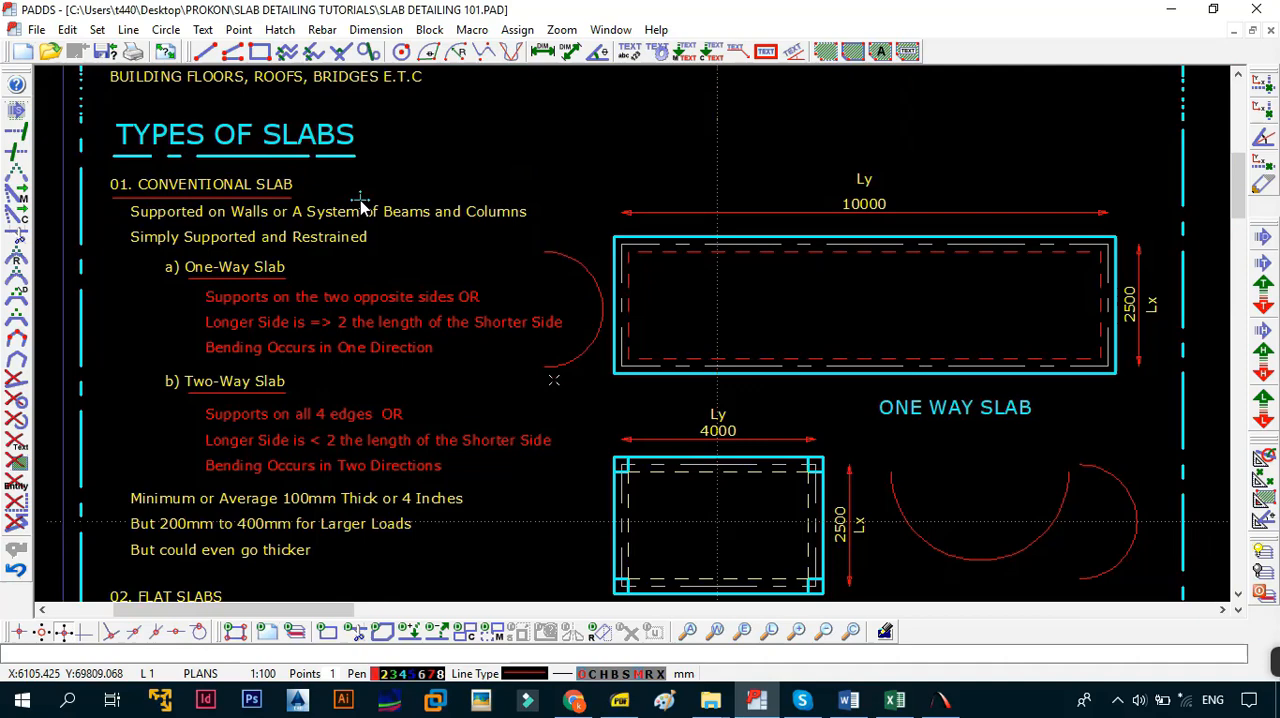
{"action": "mouse_move", "coordinate": [660, 208]}
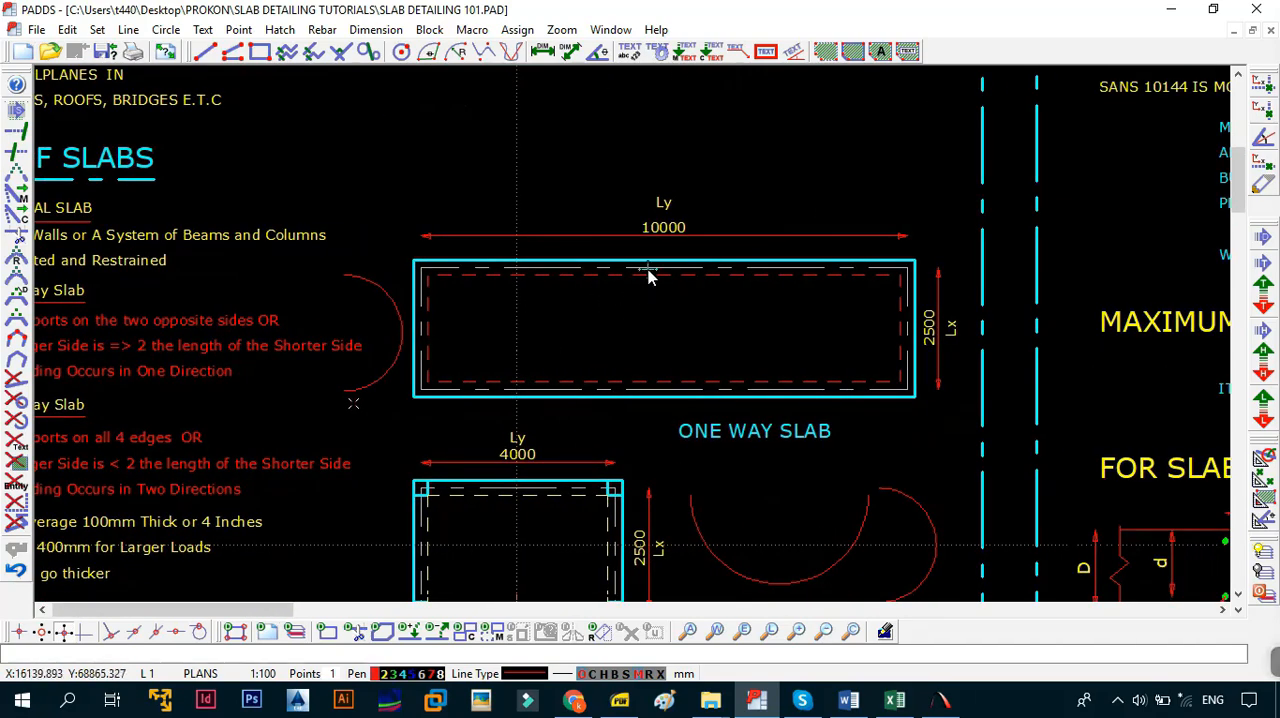
{"action": "mouse_move", "coordinate": [624, 250]}
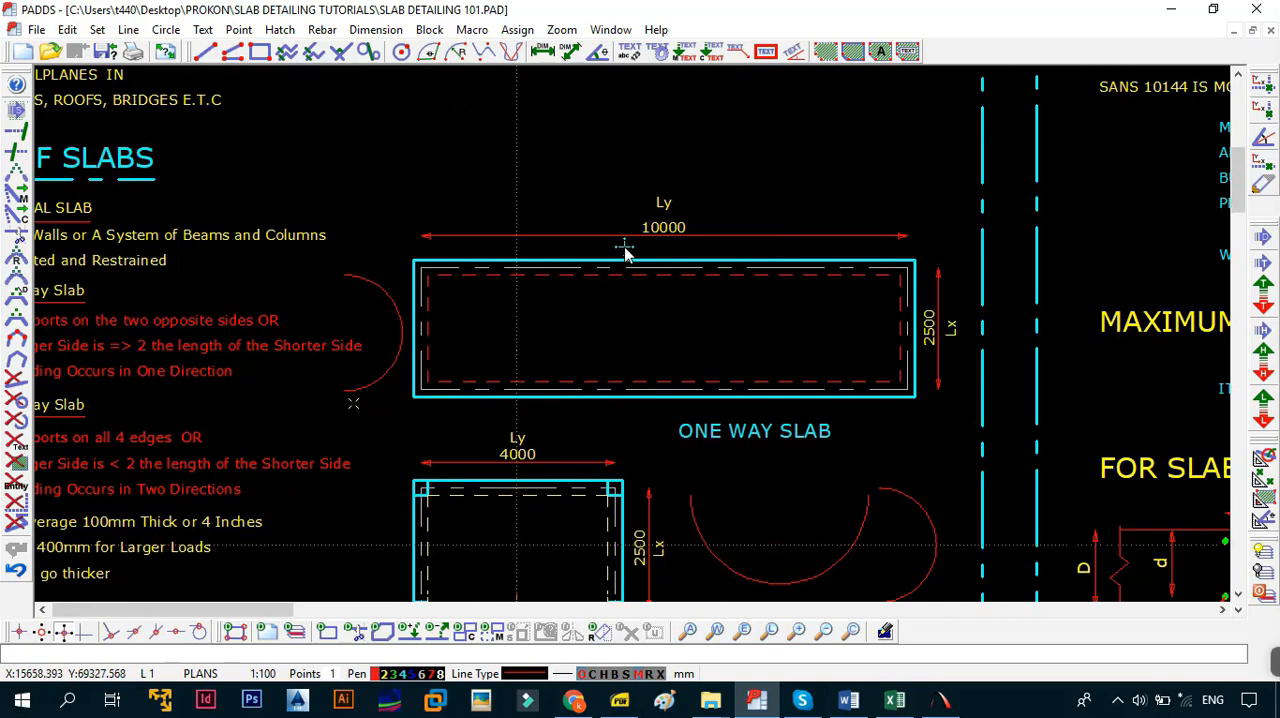
{"action": "mouse_move", "coordinate": [968, 316]}
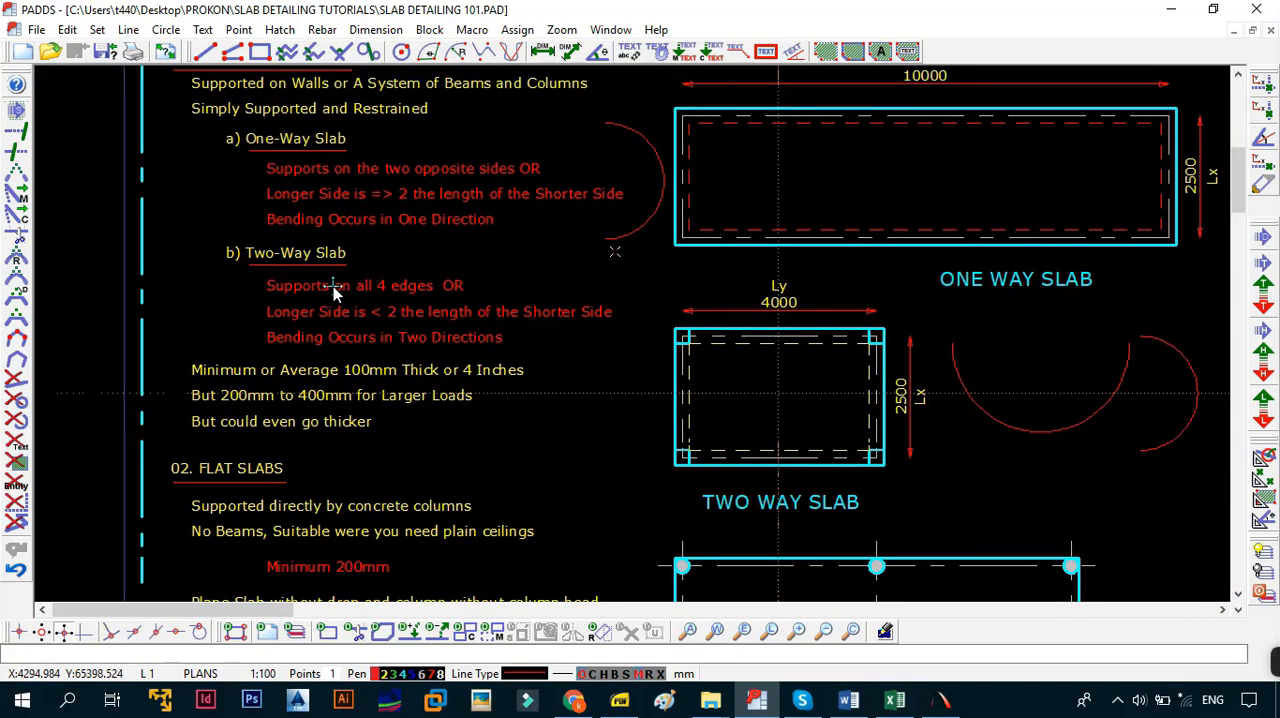
{"action": "mouse_move", "coordinate": [430, 396]}
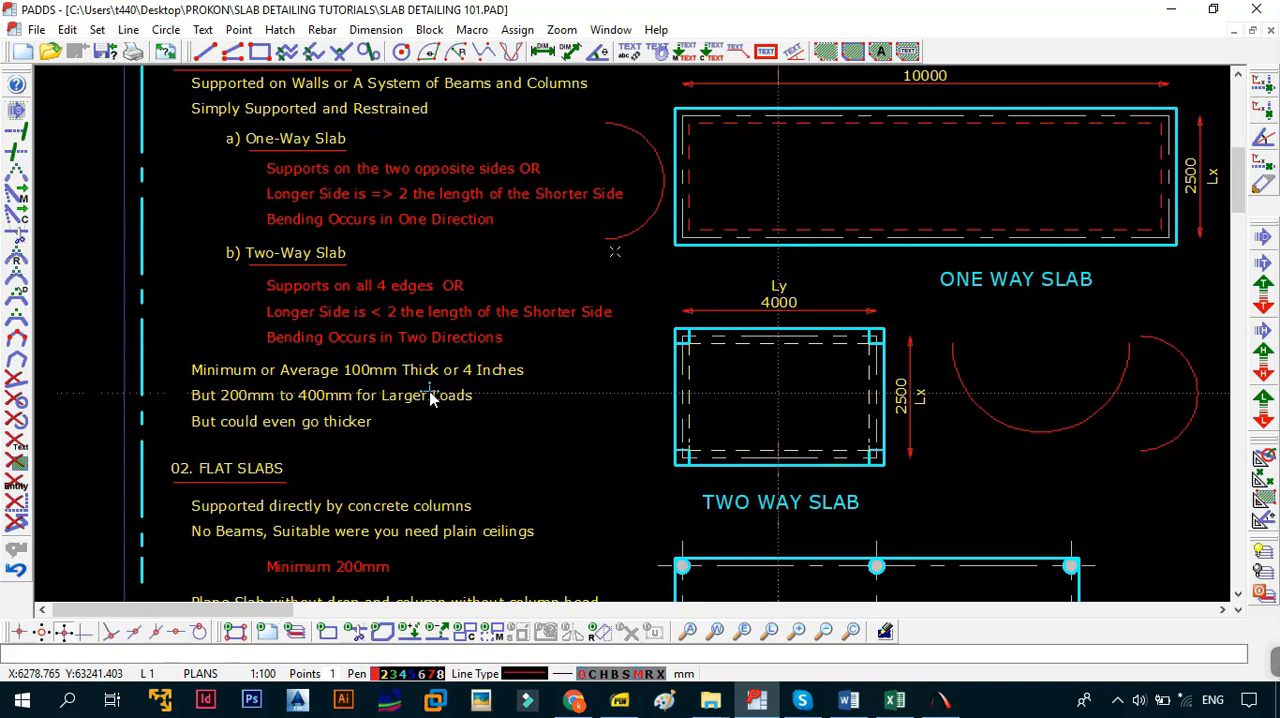
{"action": "mouse_move", "coordinate": [756, 444]}
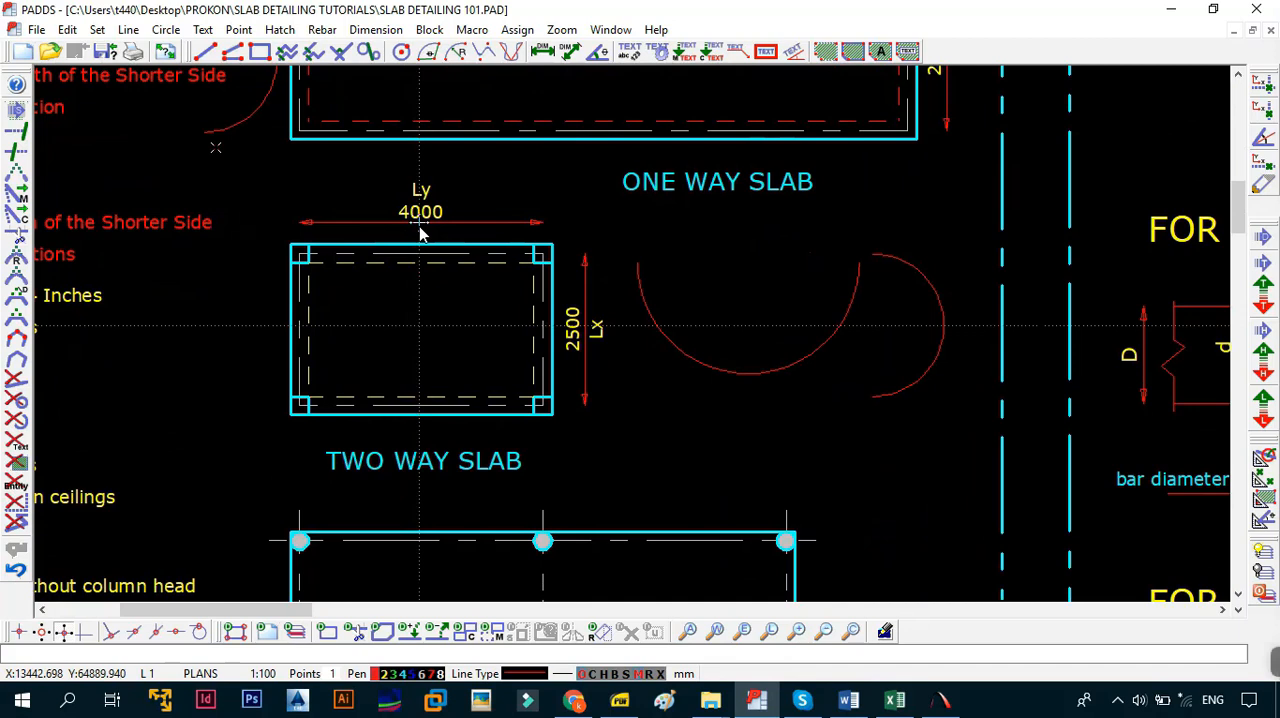
{"action": "mouse_move", "coordinate": [452, 310]}
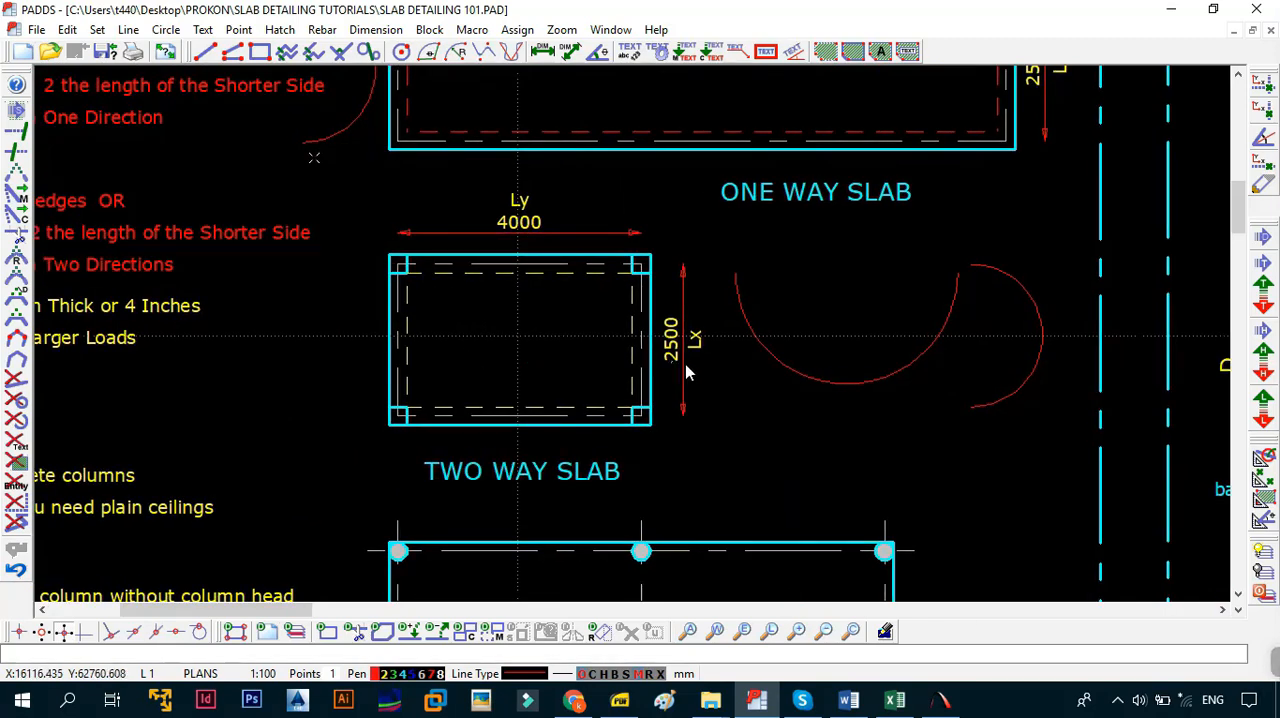
{"action": "mouse_move", "coordinate": [856, 392]}
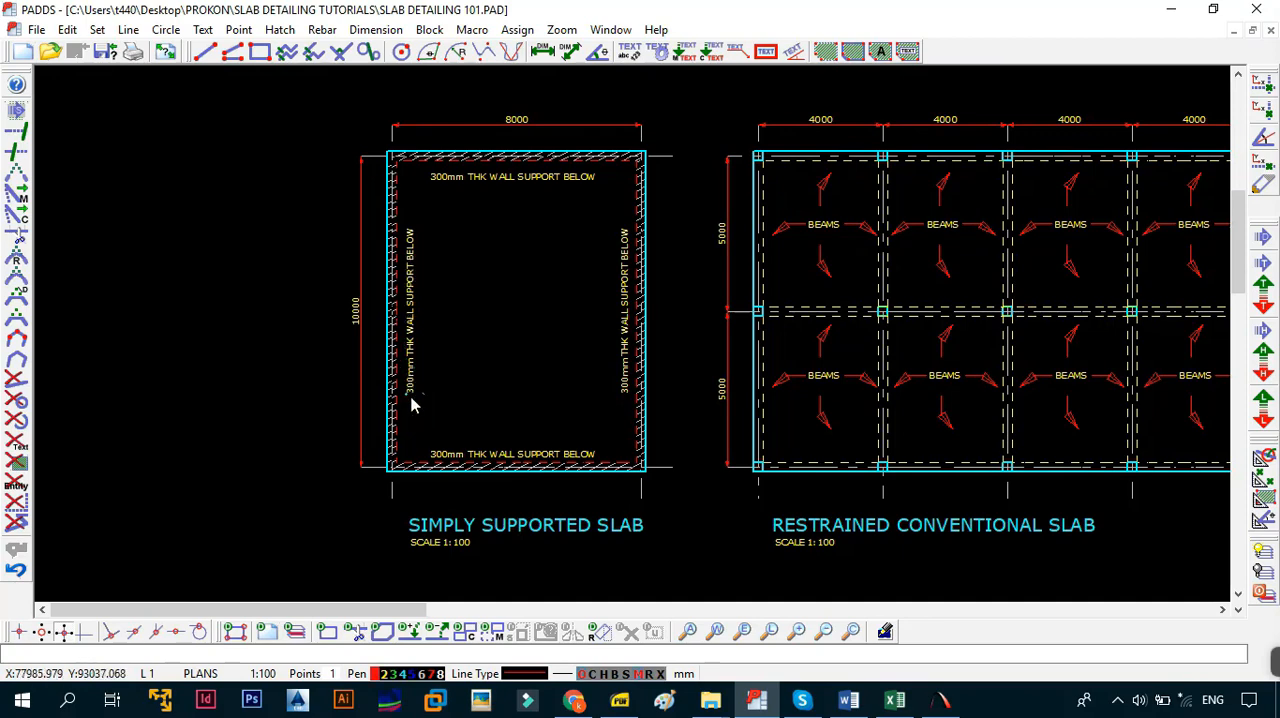
{"action": "mouse_move", "coordinate": [622, 300]}
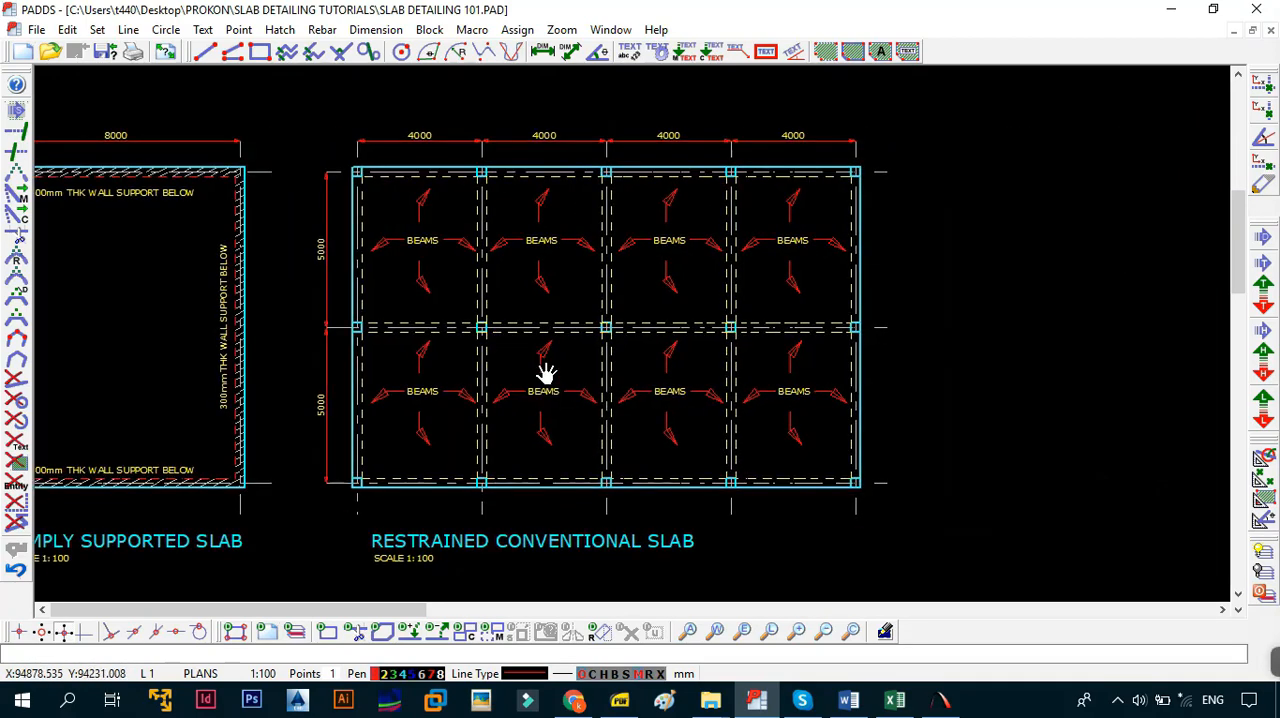
{"action": "mouse_move", "coordinate": [416, 528]}
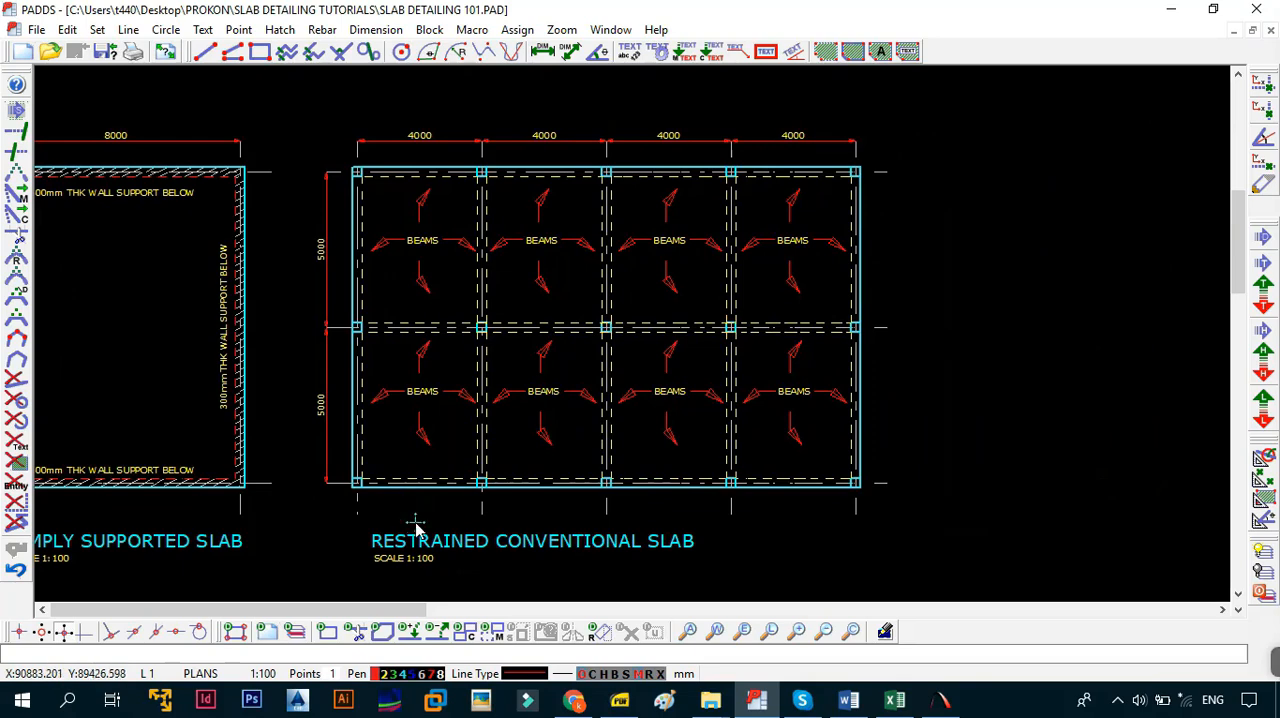
{"action": "mouse_move", "coordinate": [488, 264]}
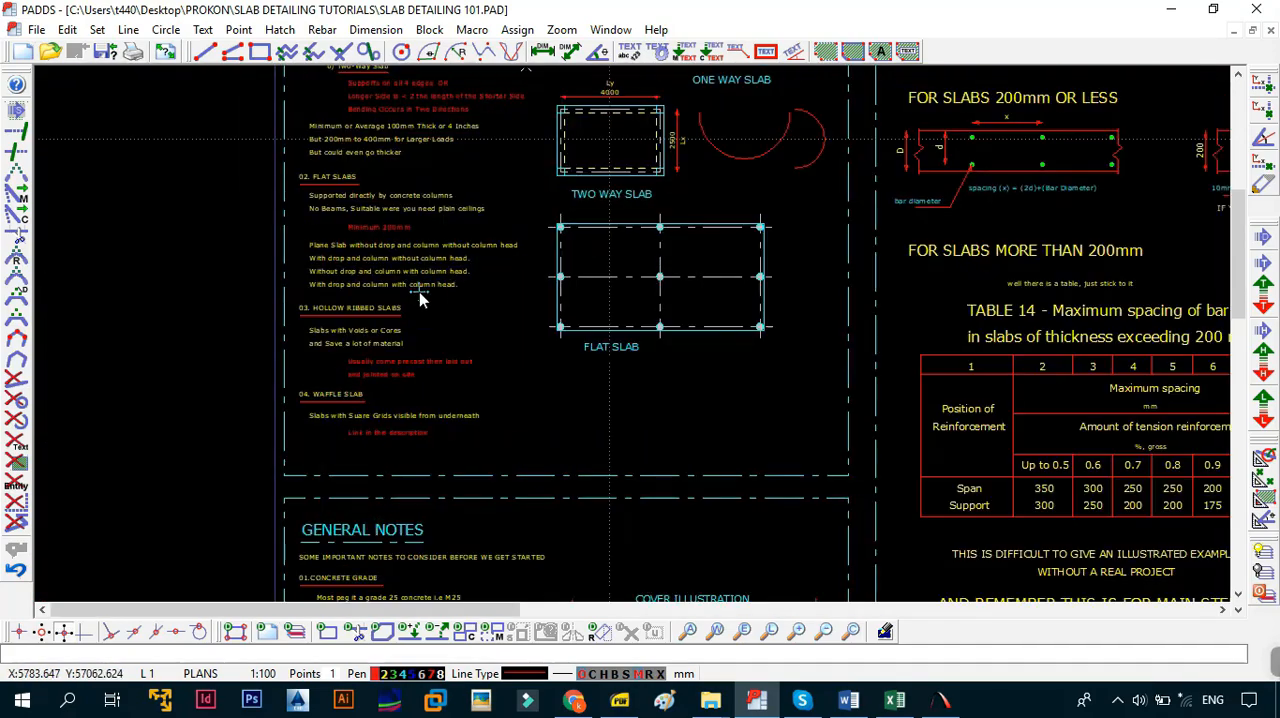
Zoom onto the flat, hollow ribbed and waffle slab notes, then widen to include the General Notes heading.
{"action": "scroll", "scroll_direction": "up", "scroll_amount": 3}
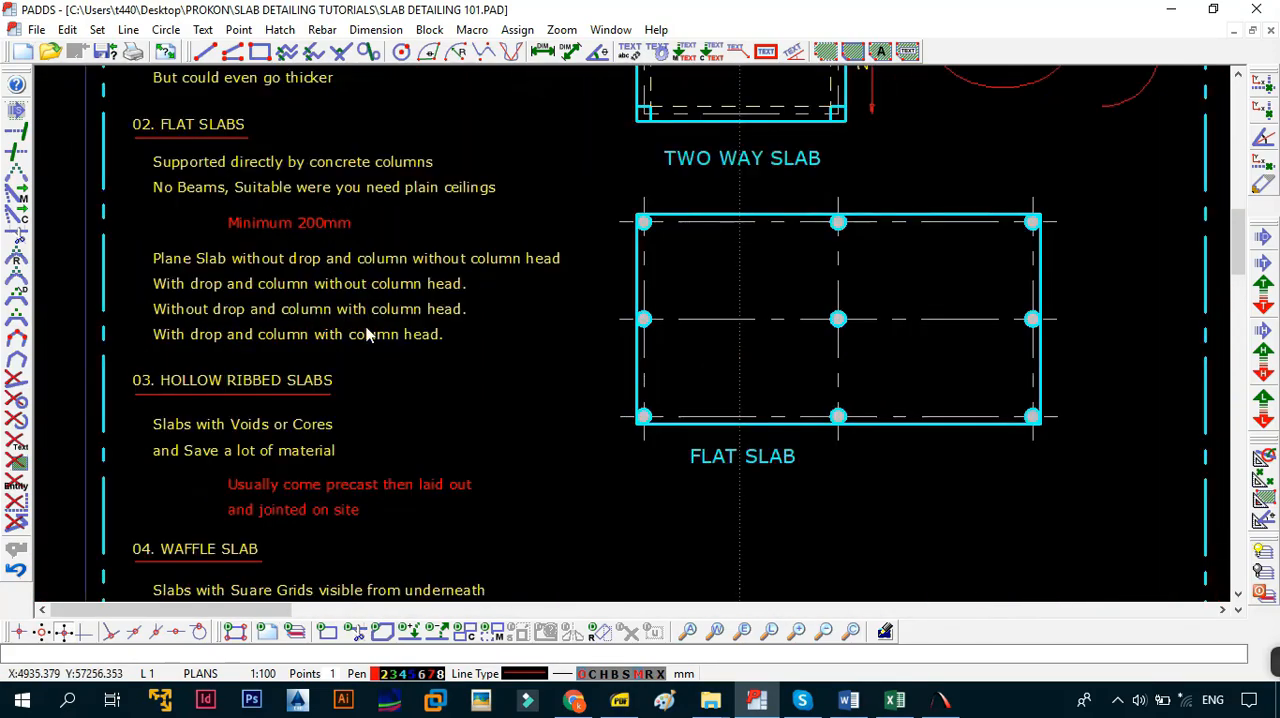
{"action": "scroll", "scroll_direction": "down", "scroll_amount": 3}
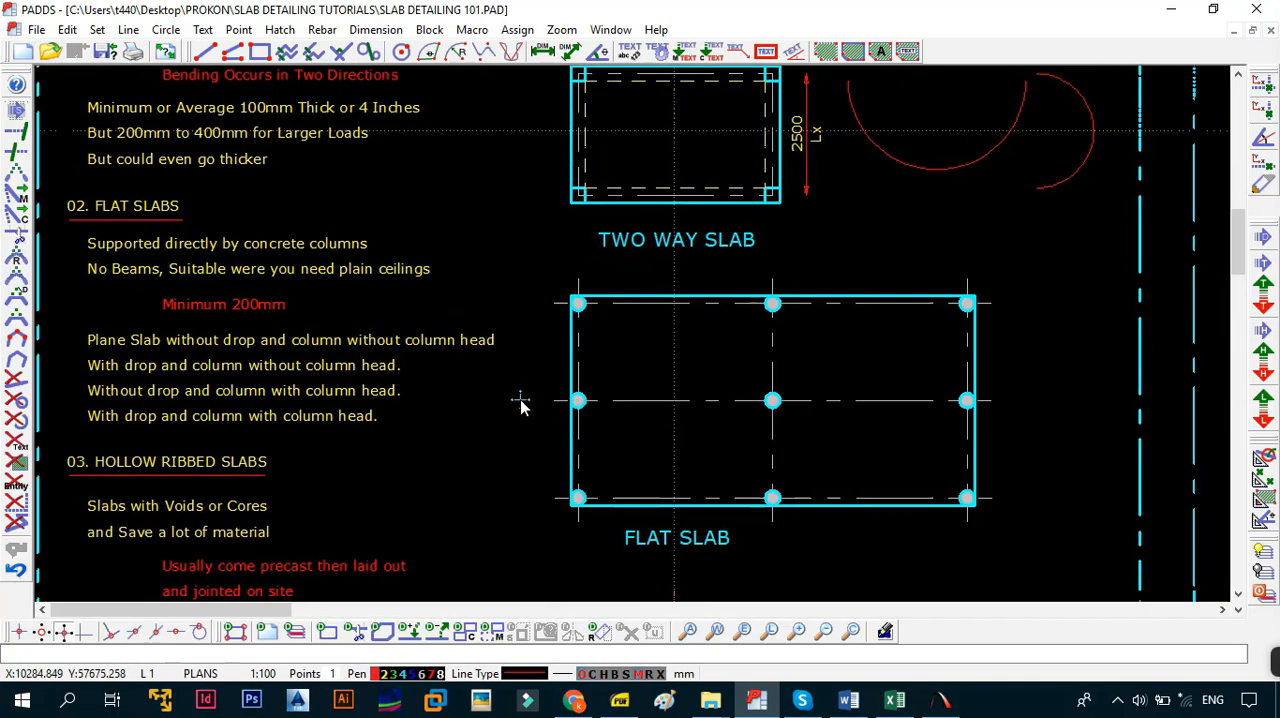
{"action": "mouse_move", "coordinate": [476, 390]}
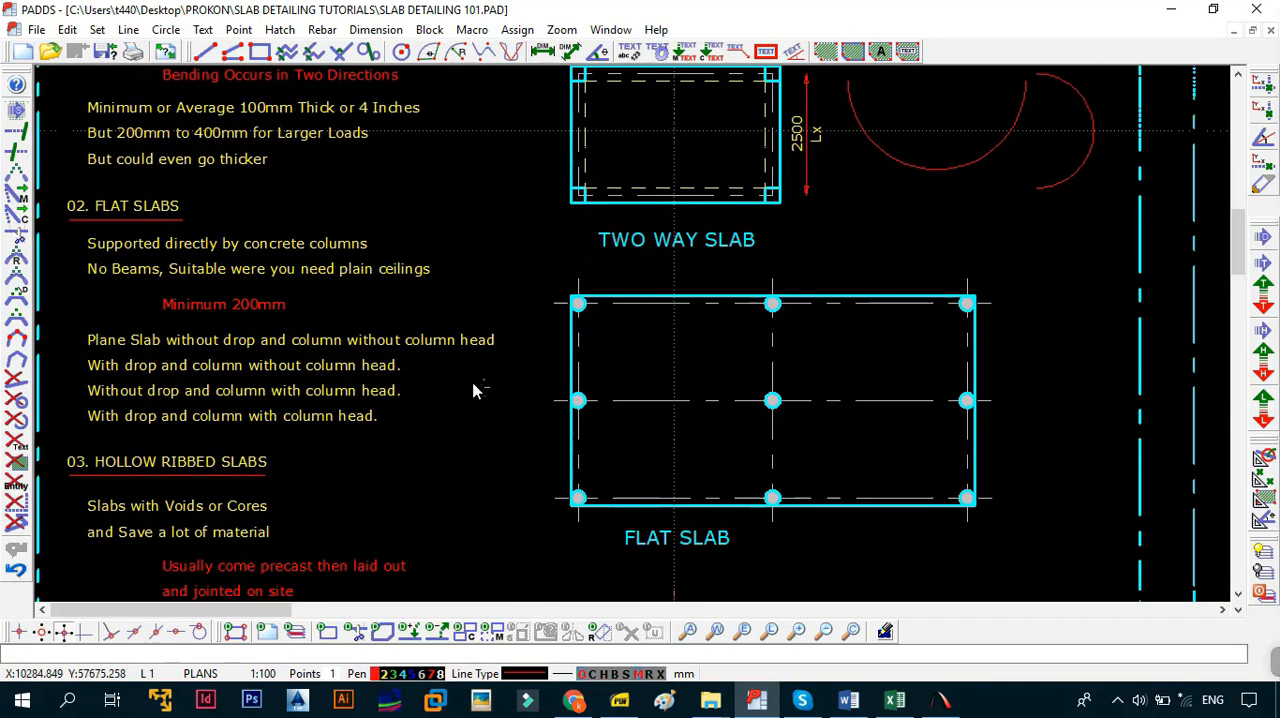
{"action": "scroll", "scroll_direction": "left", "scroll_amount": 3}
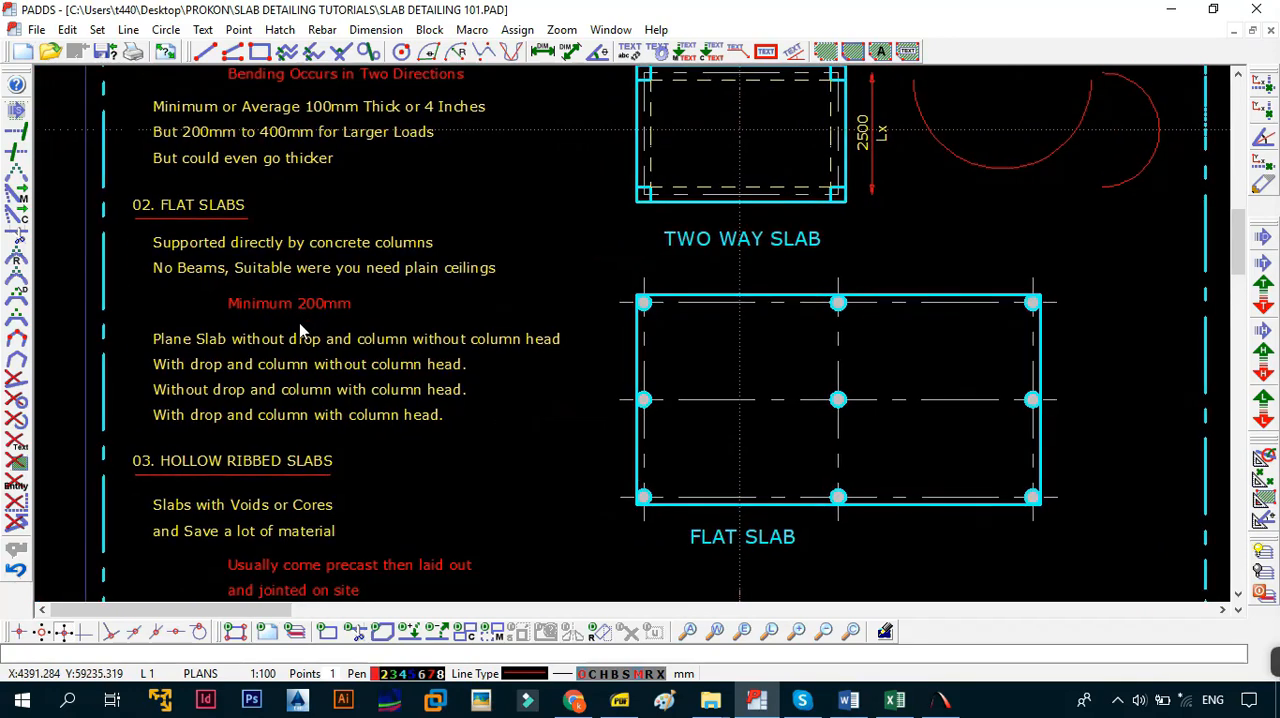
{"action": "mouse_move", "coordinate": [304, 330]}
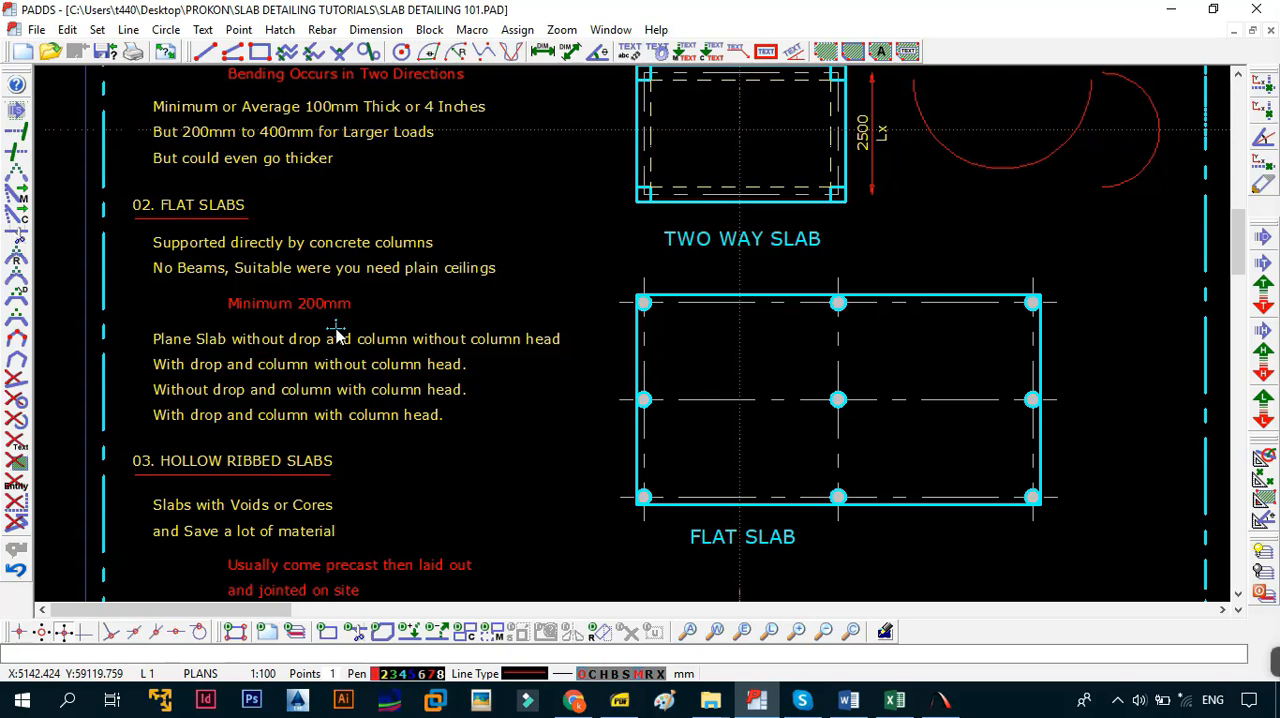
{"action": "mouse_move", "coordinate": [332, 356]}
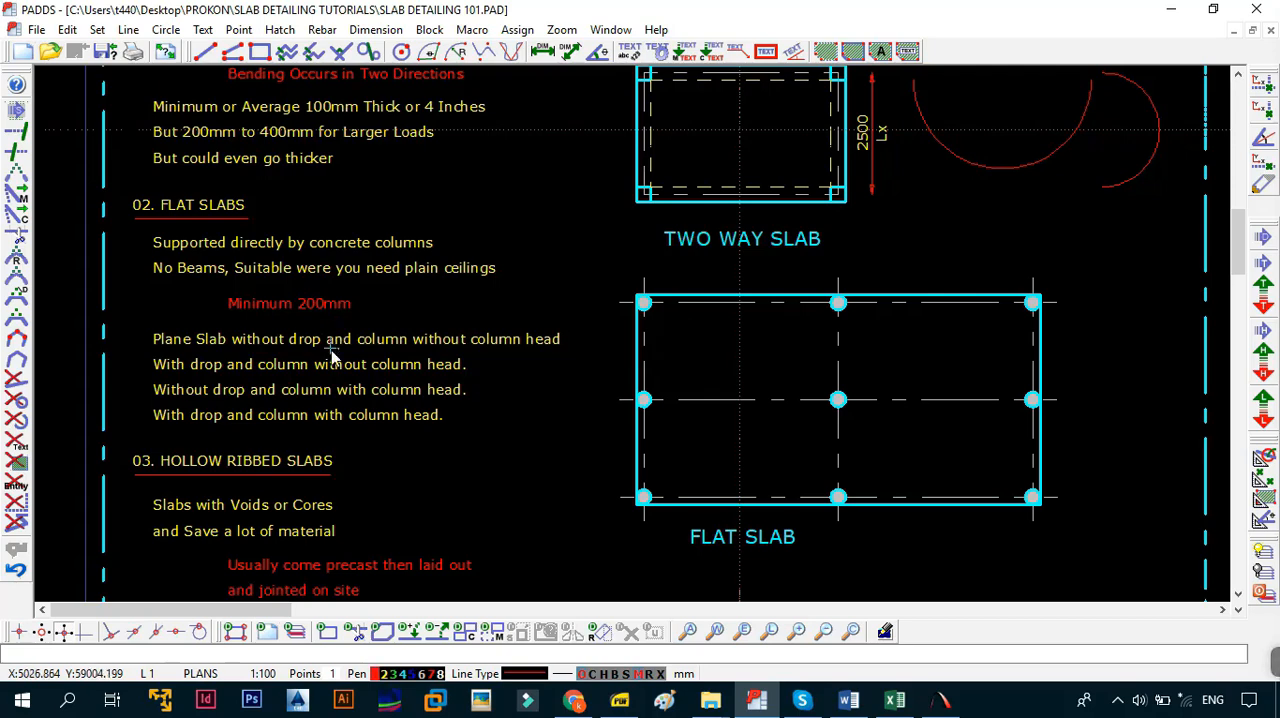
{"action": "scroll", "scroll_direction": "down", "scroll_amount": 3}
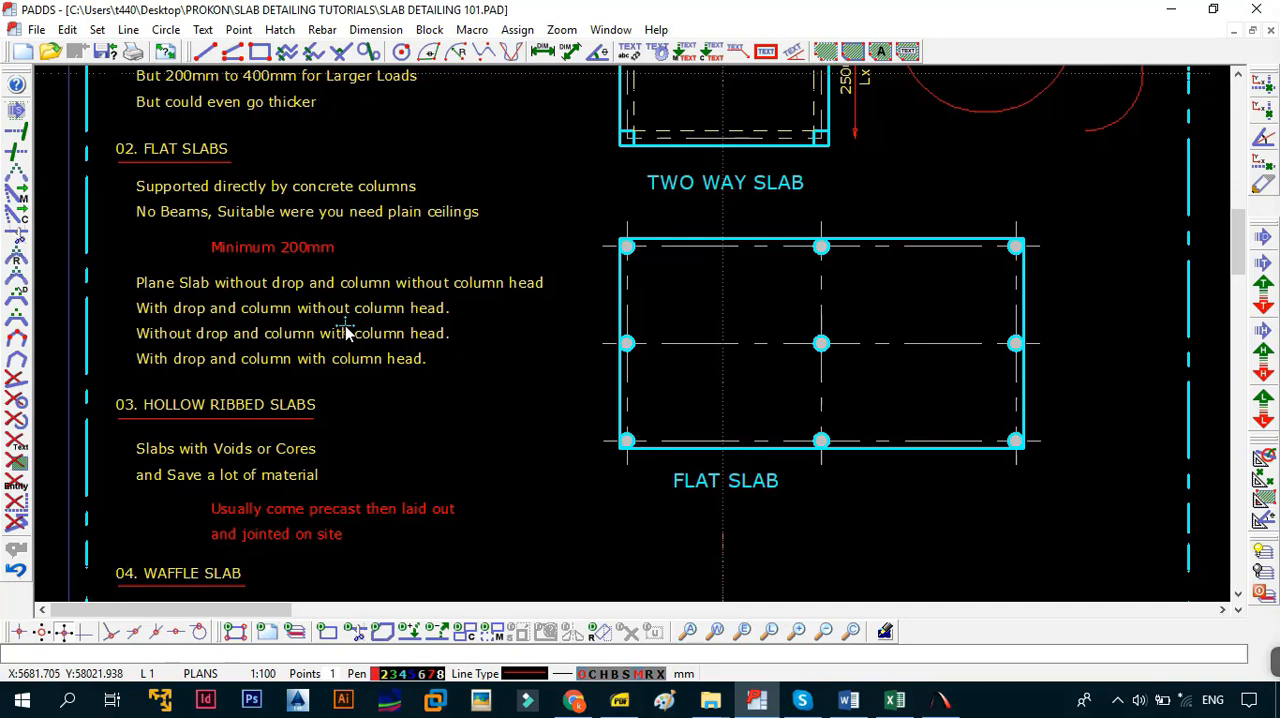
{"action": "mouse_move", "coordinate": [262, 240]}
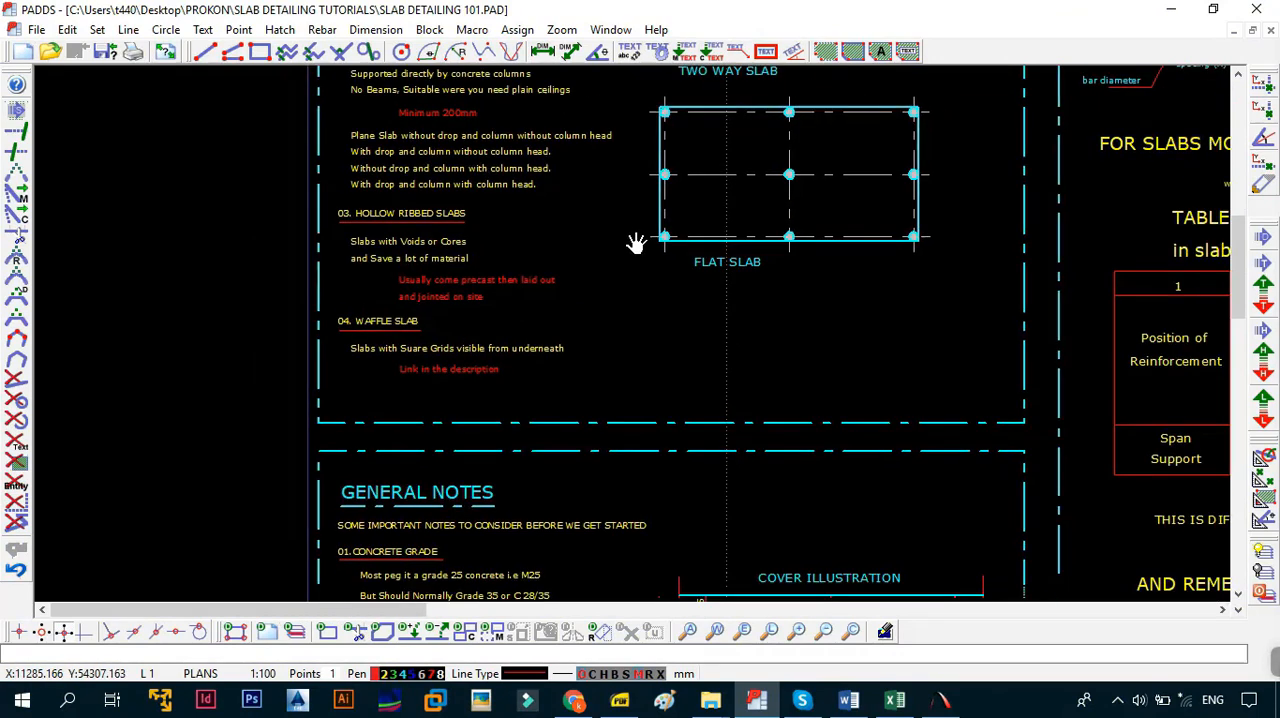
Pan down to the General Notes on concrete grade and cover.
{"action": "scroll", "scroll_direction": "down", "scroll_amount": 3}
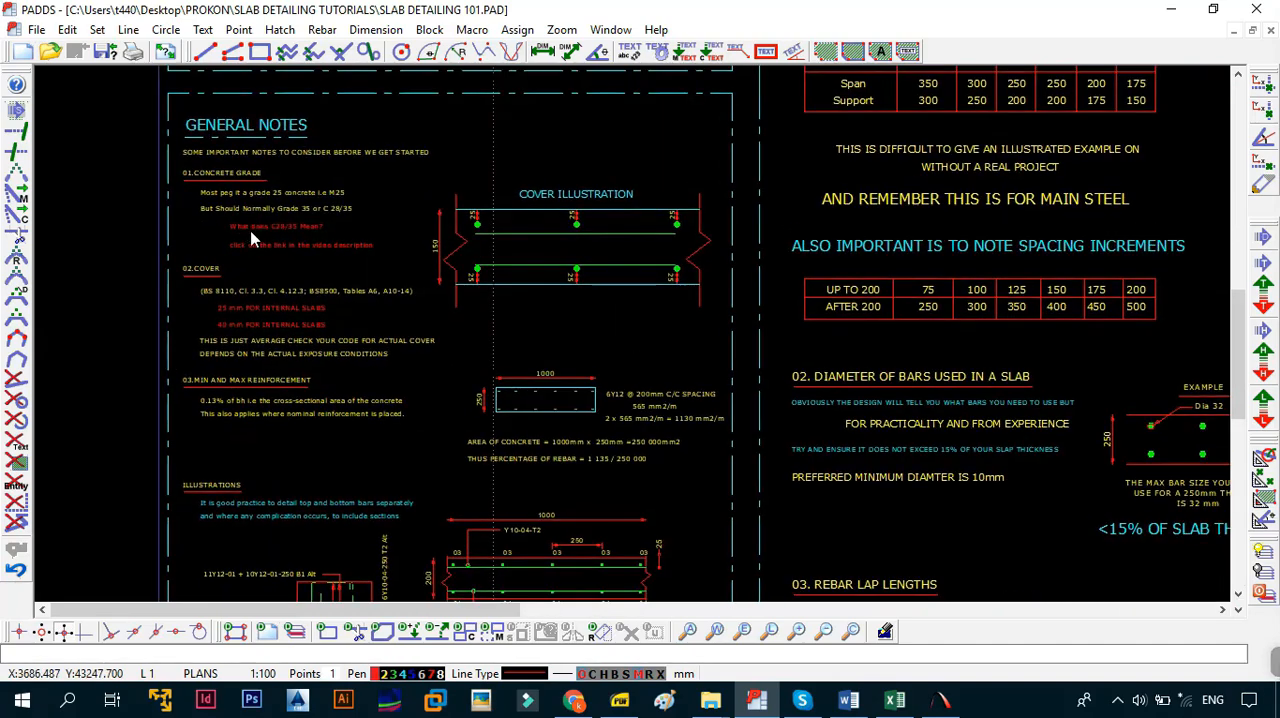
Pan through General Notes Continued down to the Curtailment of Steel section.
{"action": "scroll", "scroll_direction": "down", "scroll_amount": 3}
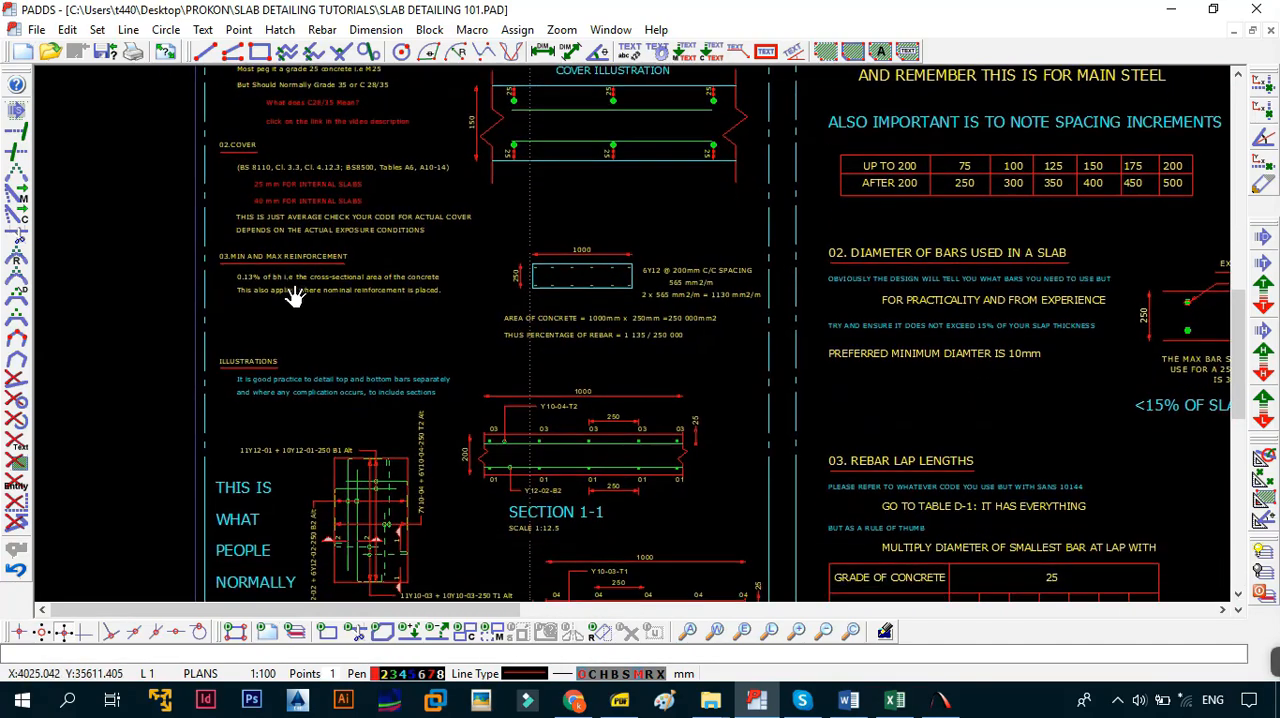
{"action": "scroll", "scroll_direction": "down", "scroll_amount": 3}
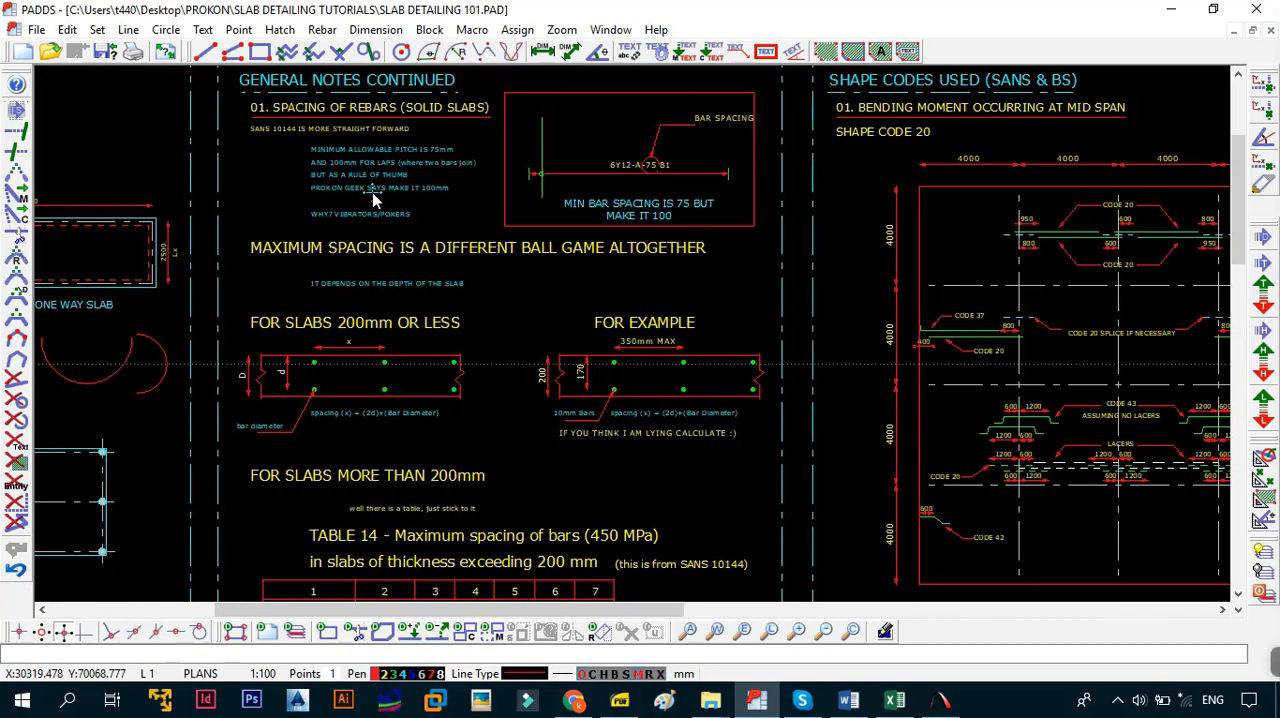
{"action": "scroll", "scroll_direction": "down", "scroll_amount": 3}
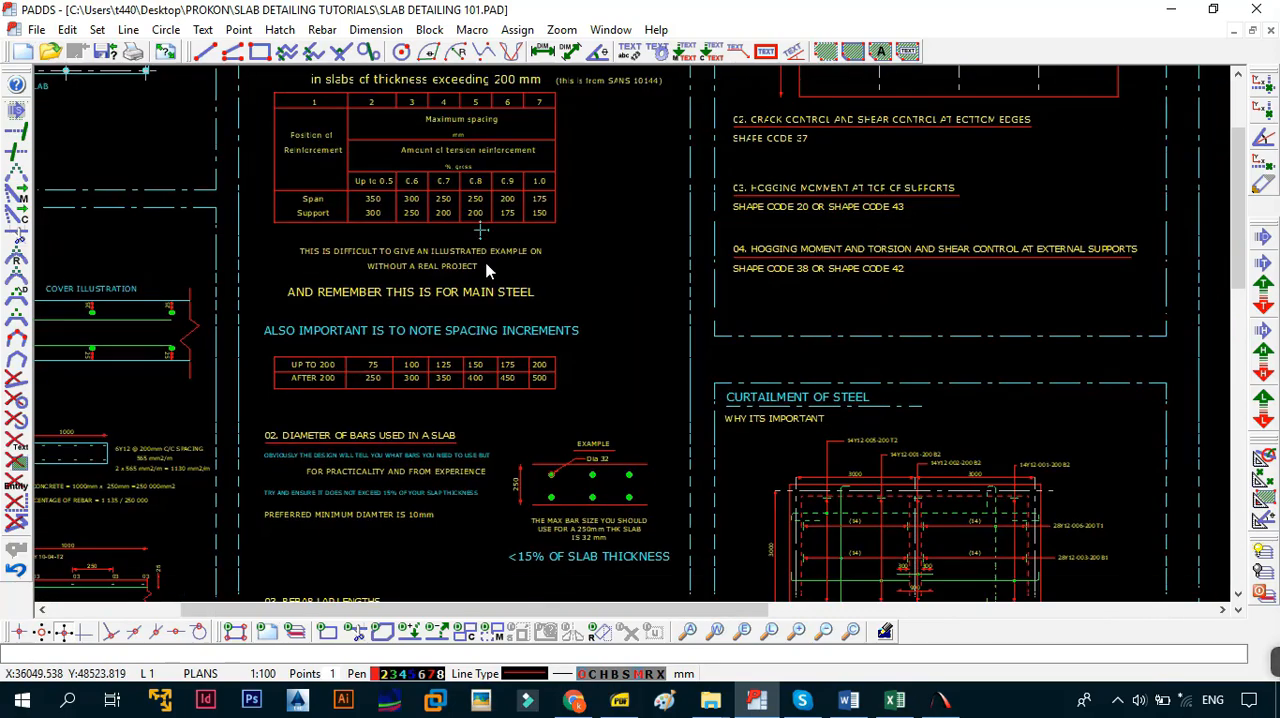
{"action": "scroll", "scroll_direction": "down", "scroll_amount": 3}
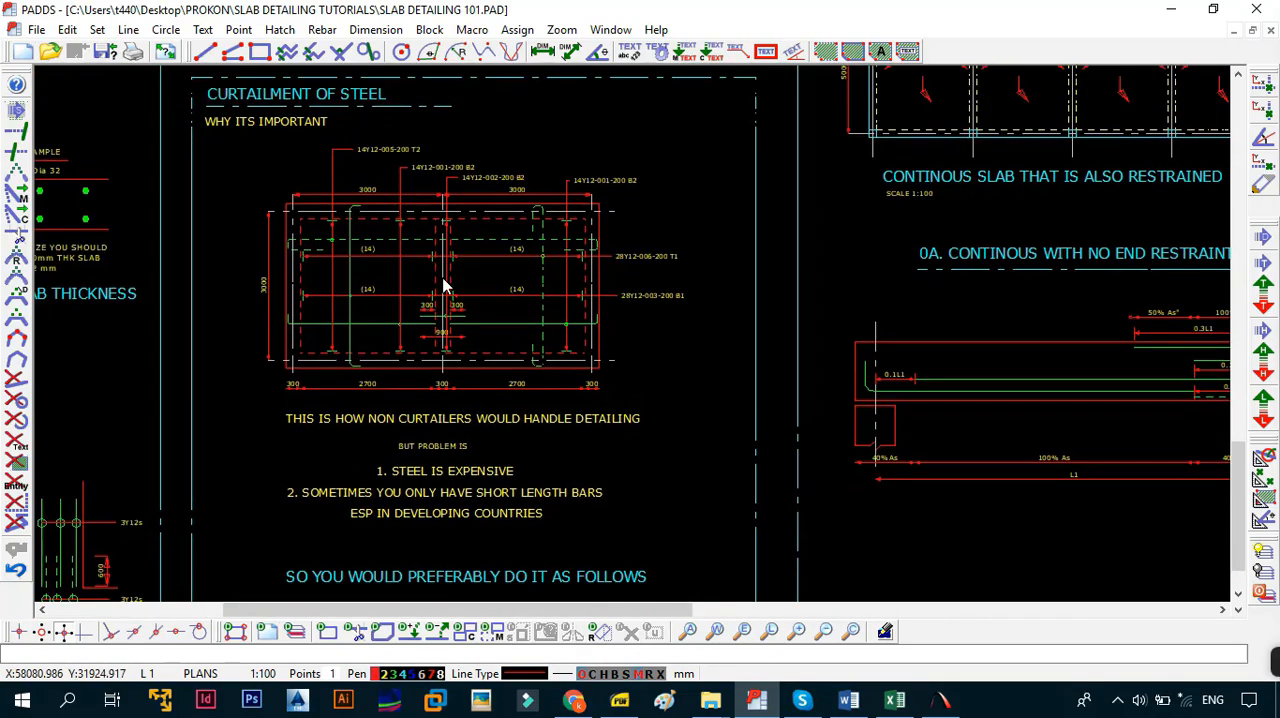
Pan past the simply supported and continuous slab curtailment rules, then zoom out to the whole sheet.
{"action": "scroll", "scroll_direction": "down", "scroll_amount": 3}
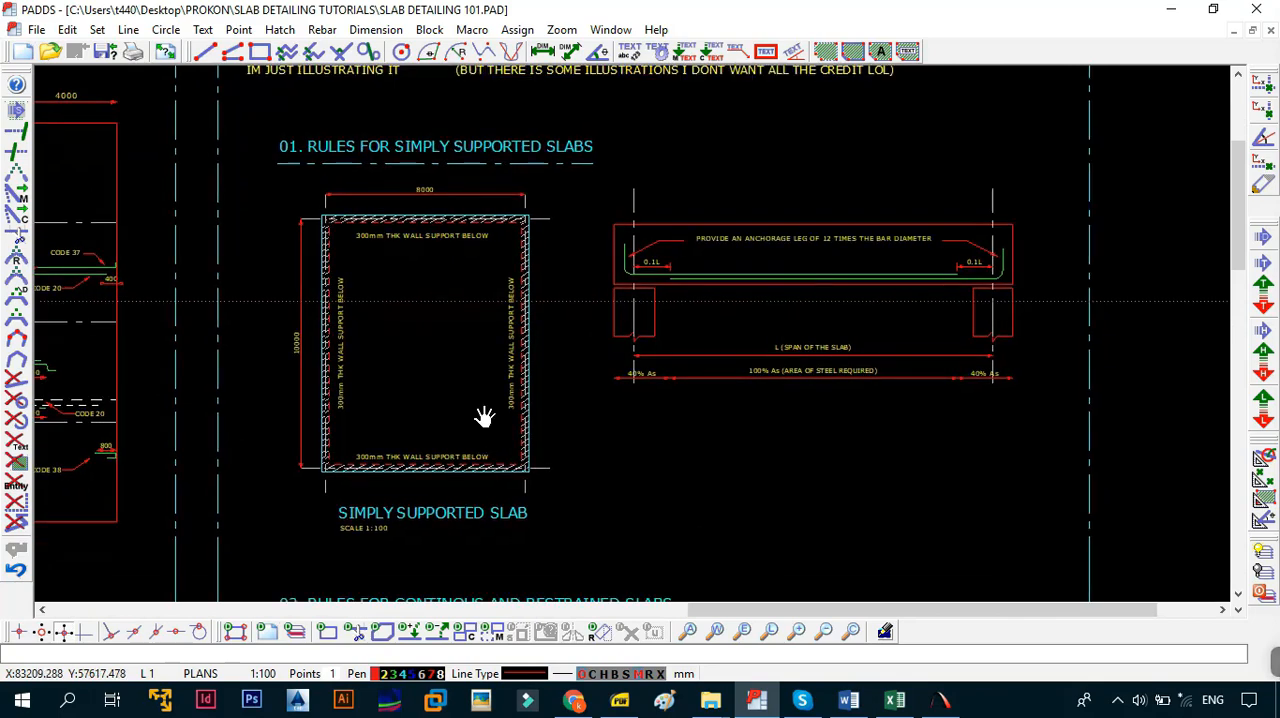
{"action": "scroll", "scroll_direction": "down", "scroll_amount": 3}
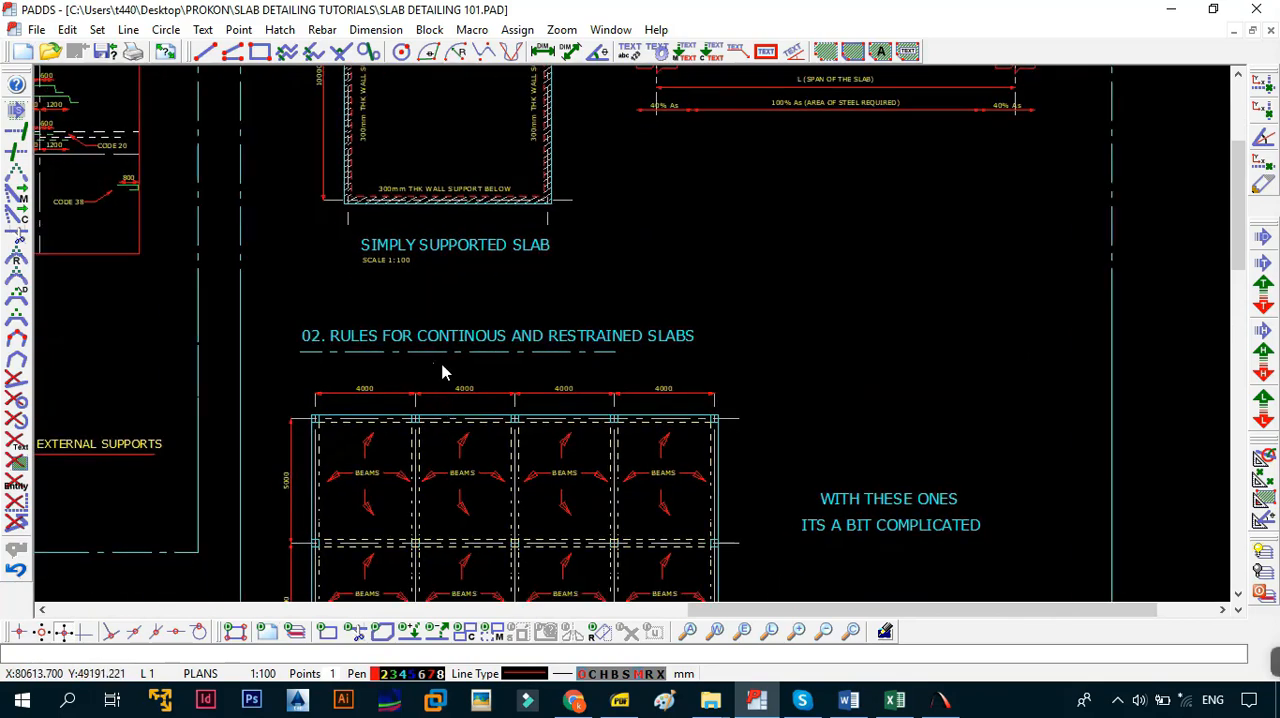
{"action": "scroll", "scroll_direction": "down", "scroll_amount": 3}
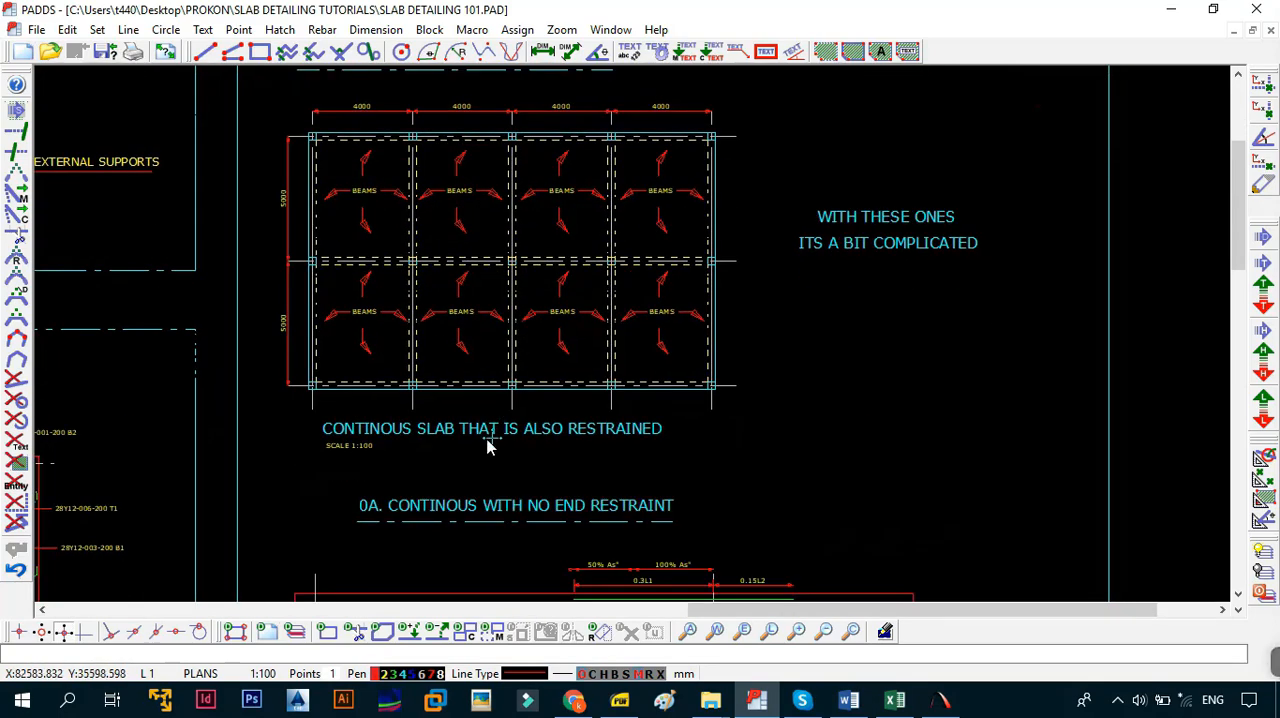
{"action": "scroll", "scroll_direction": "down", "scroll_amount": 3}
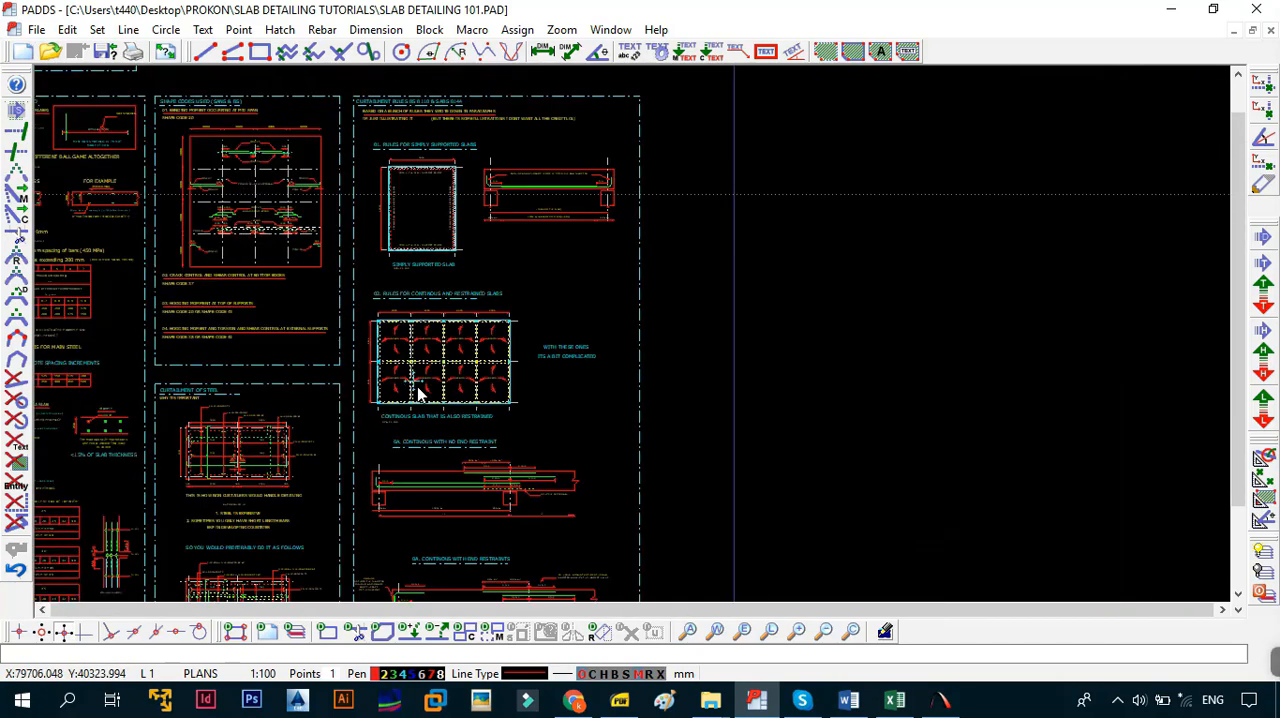